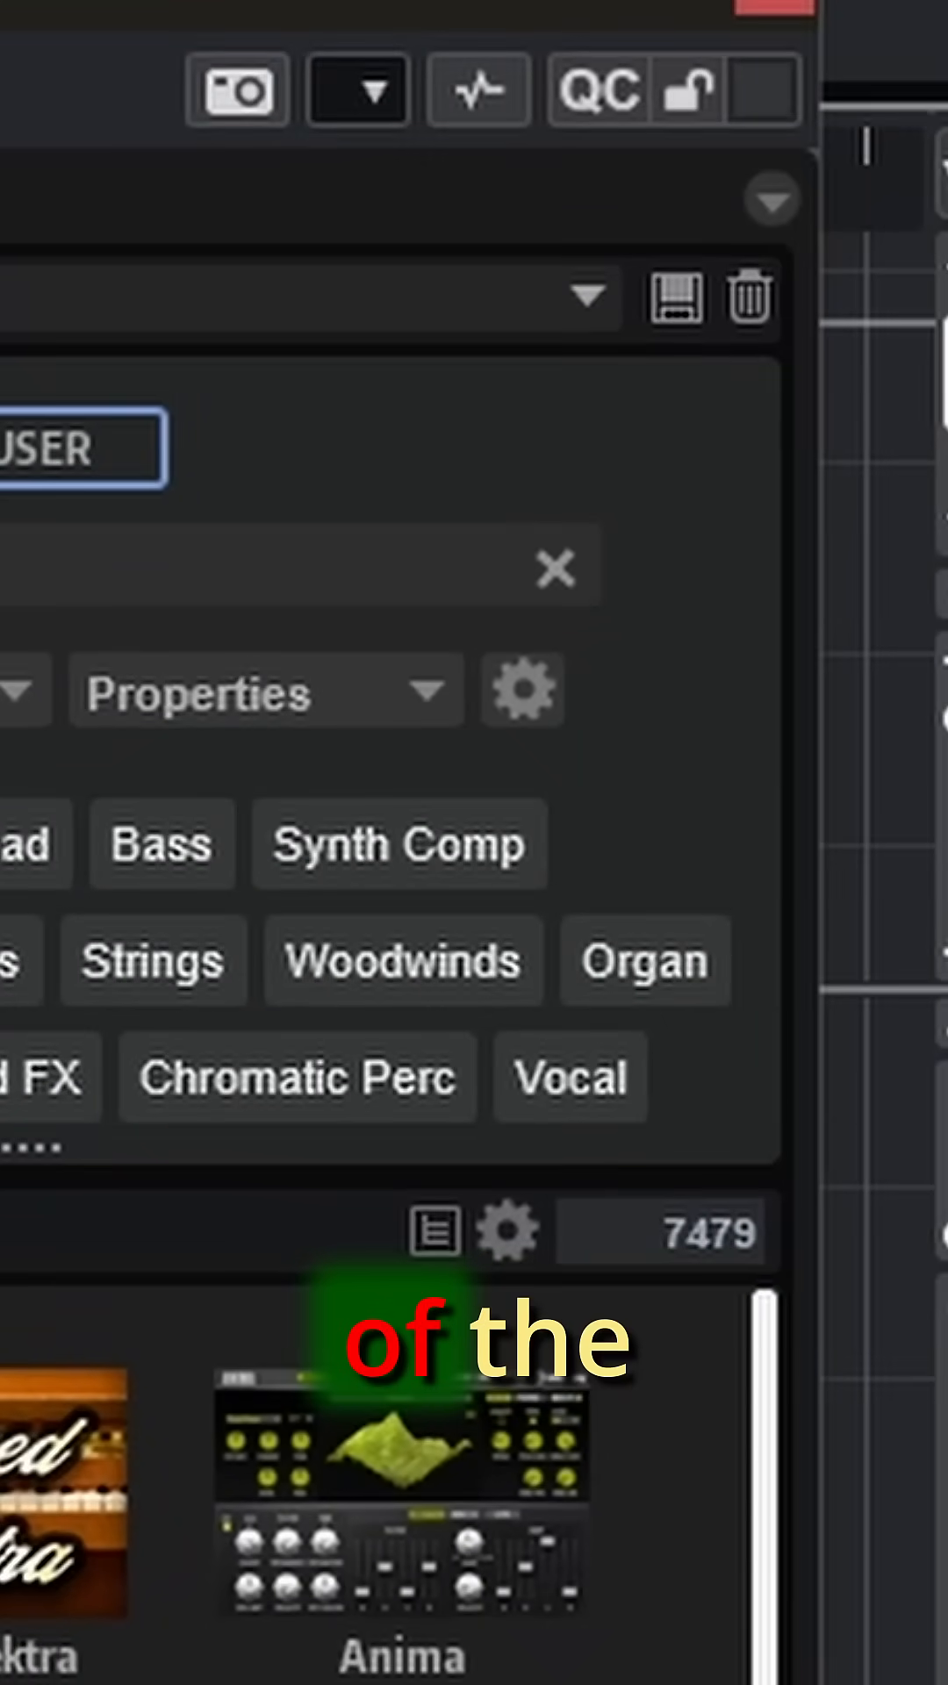
mouse_move(597, 89)
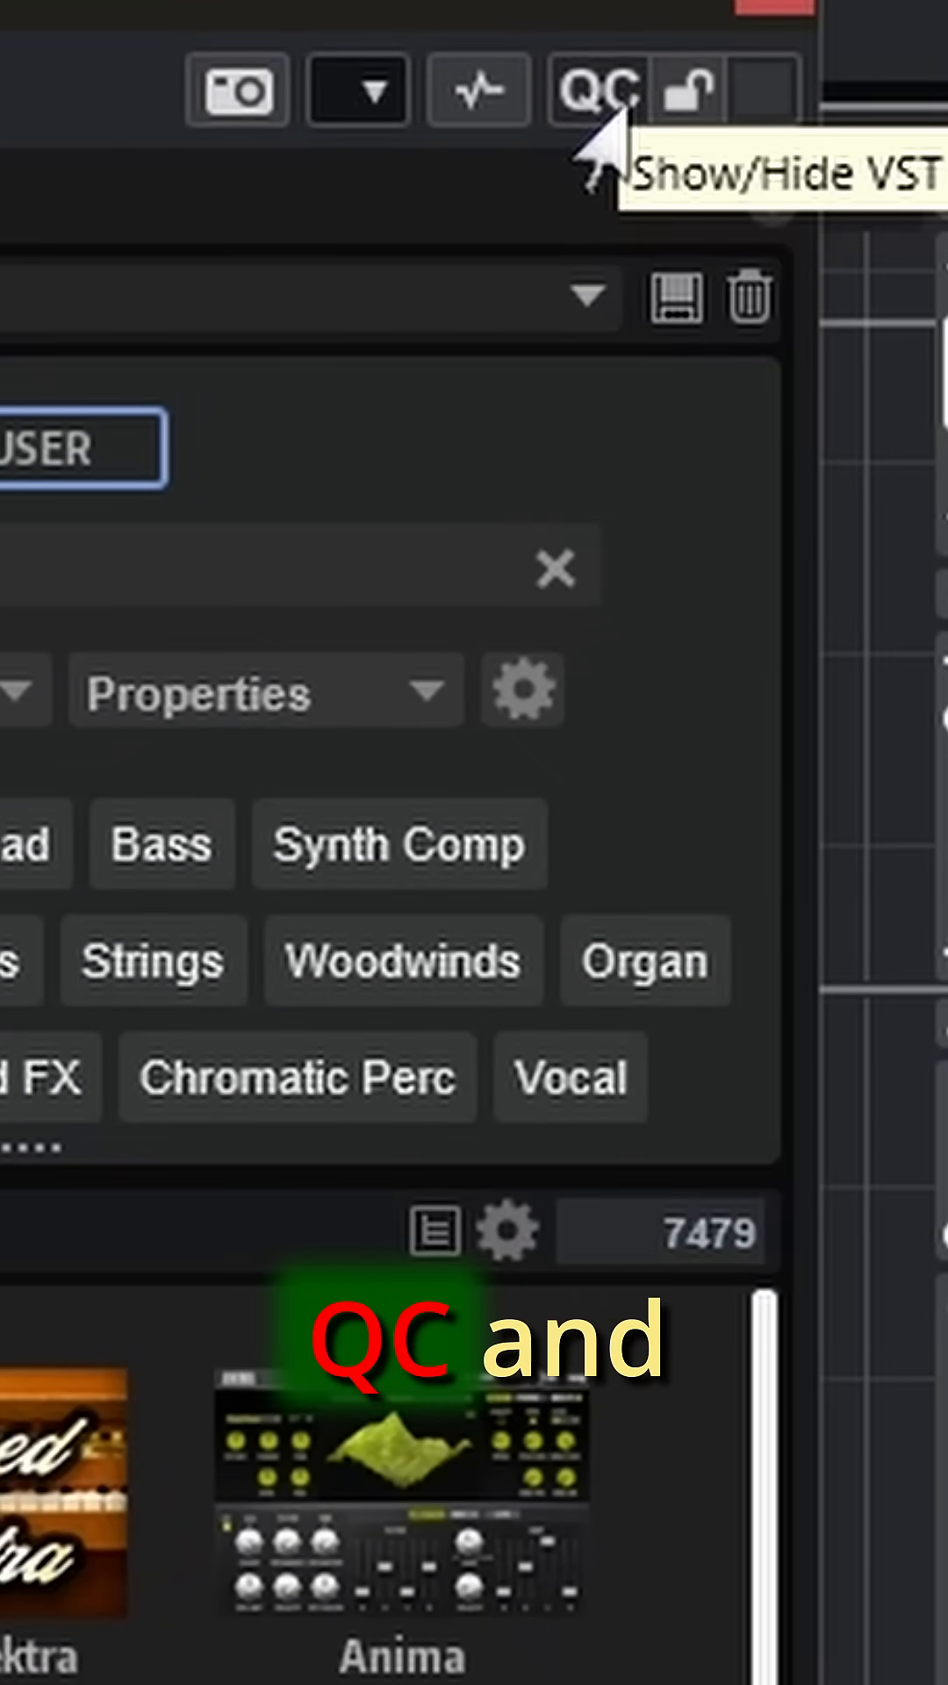
Step: Show the VST Quick Controls strip on the HALion 7 plug-in window
left_click(600, 88)
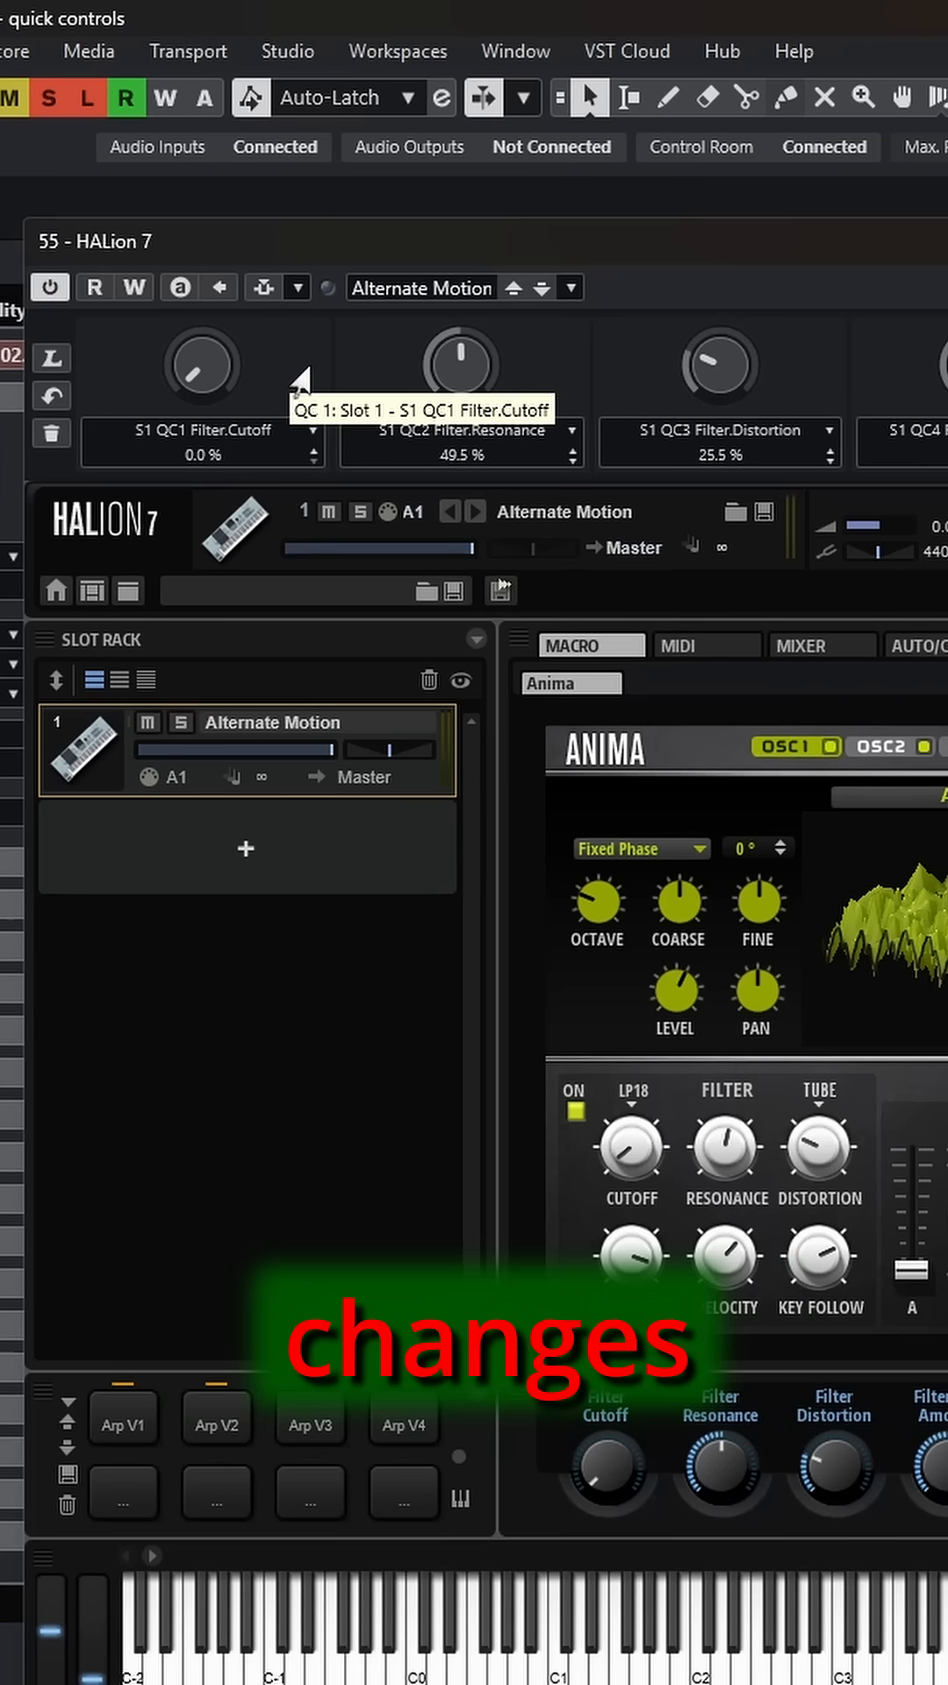
Step: Turn the S1 QC1 Filter.Cutoff quick control up to 60%
left_click_drag(198, 386, 214, 313)
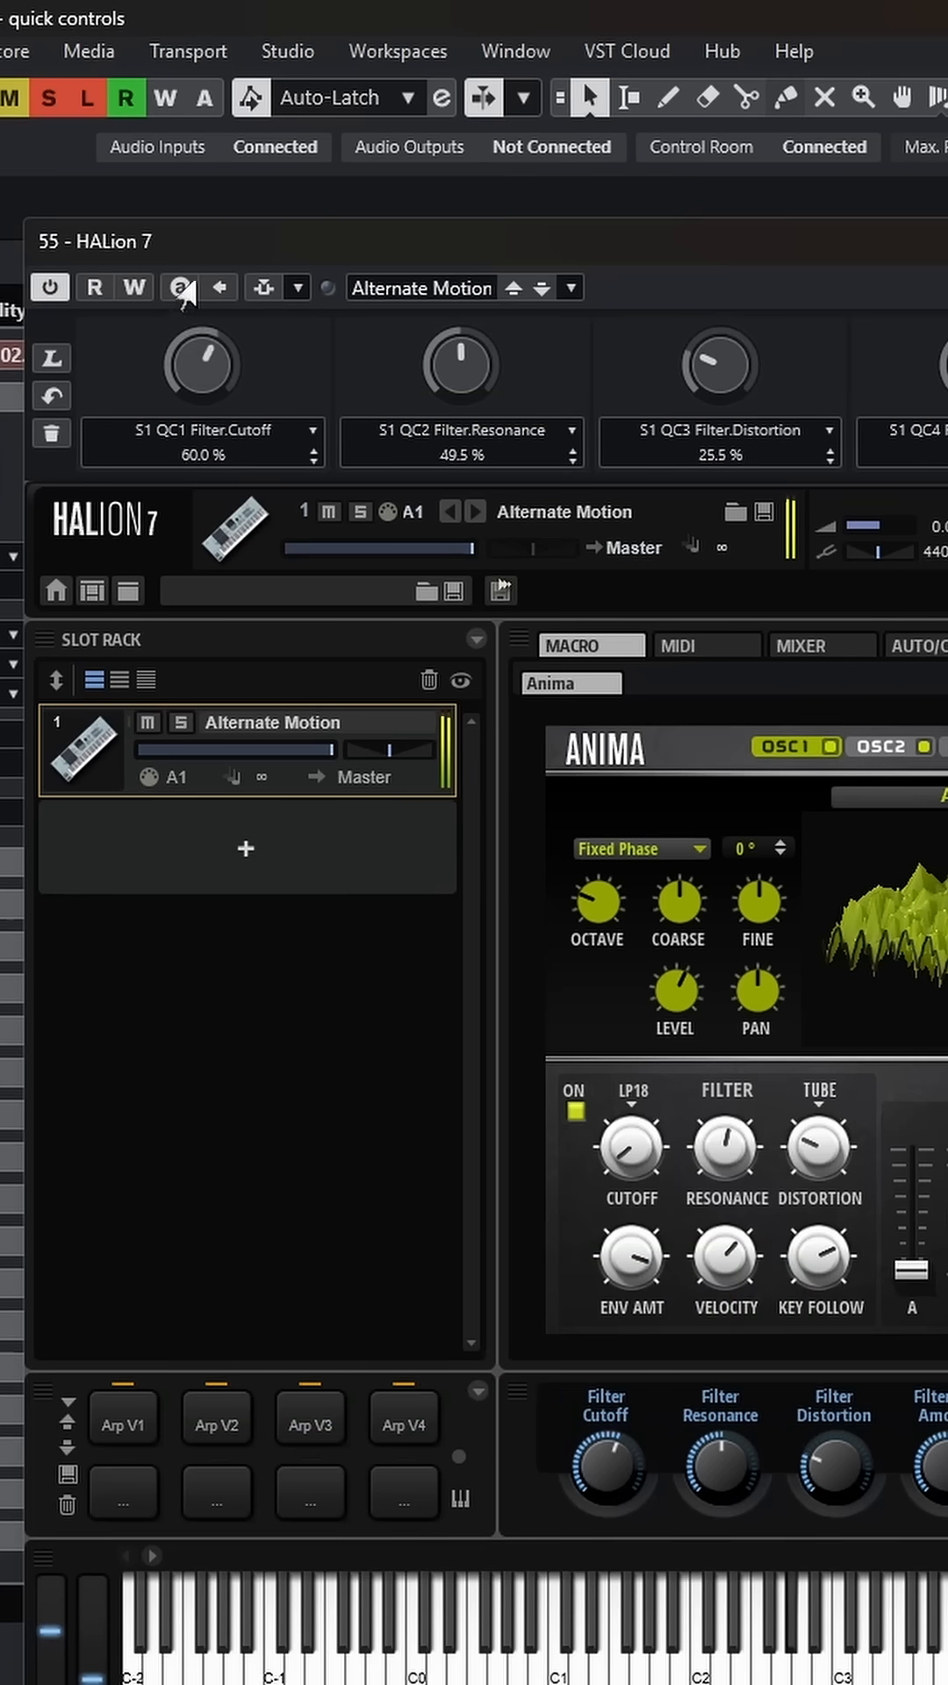
left_click_drag(200, 363, 200, 376)
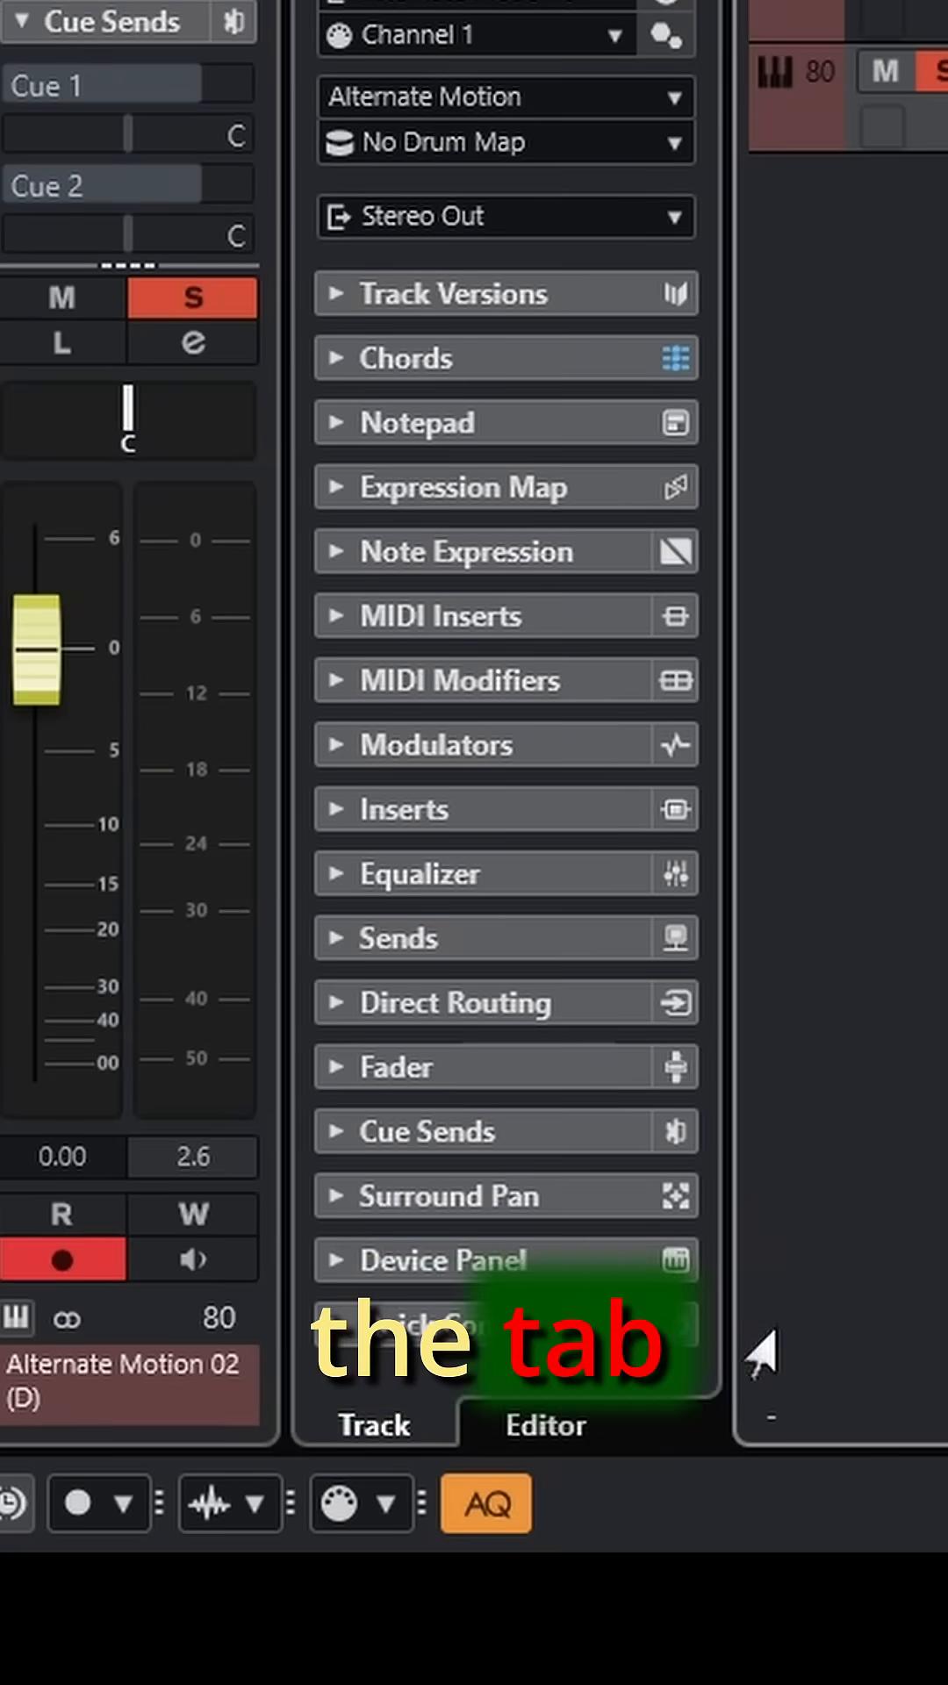
Step: Expand the Quick Controls section in the Track Inspector
left_click(462, 1321)
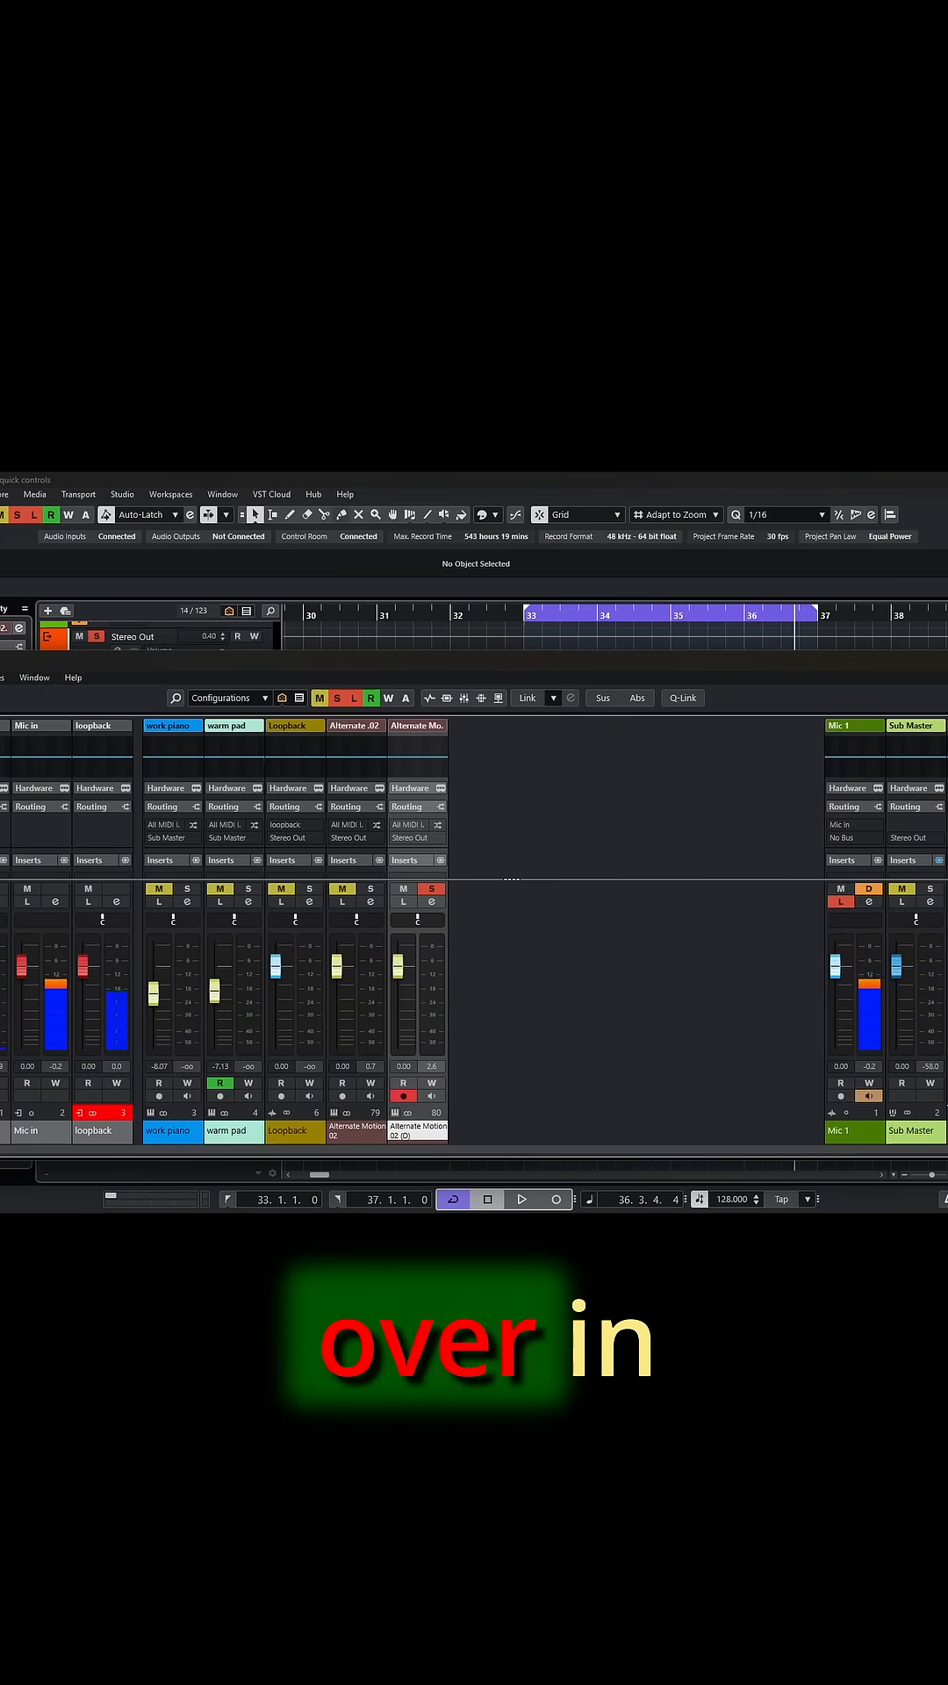
Step: Enable the QC rack in the MixConsole and adjust QC1 on Alternate Motion 02 (D)
left_click(755, 556)
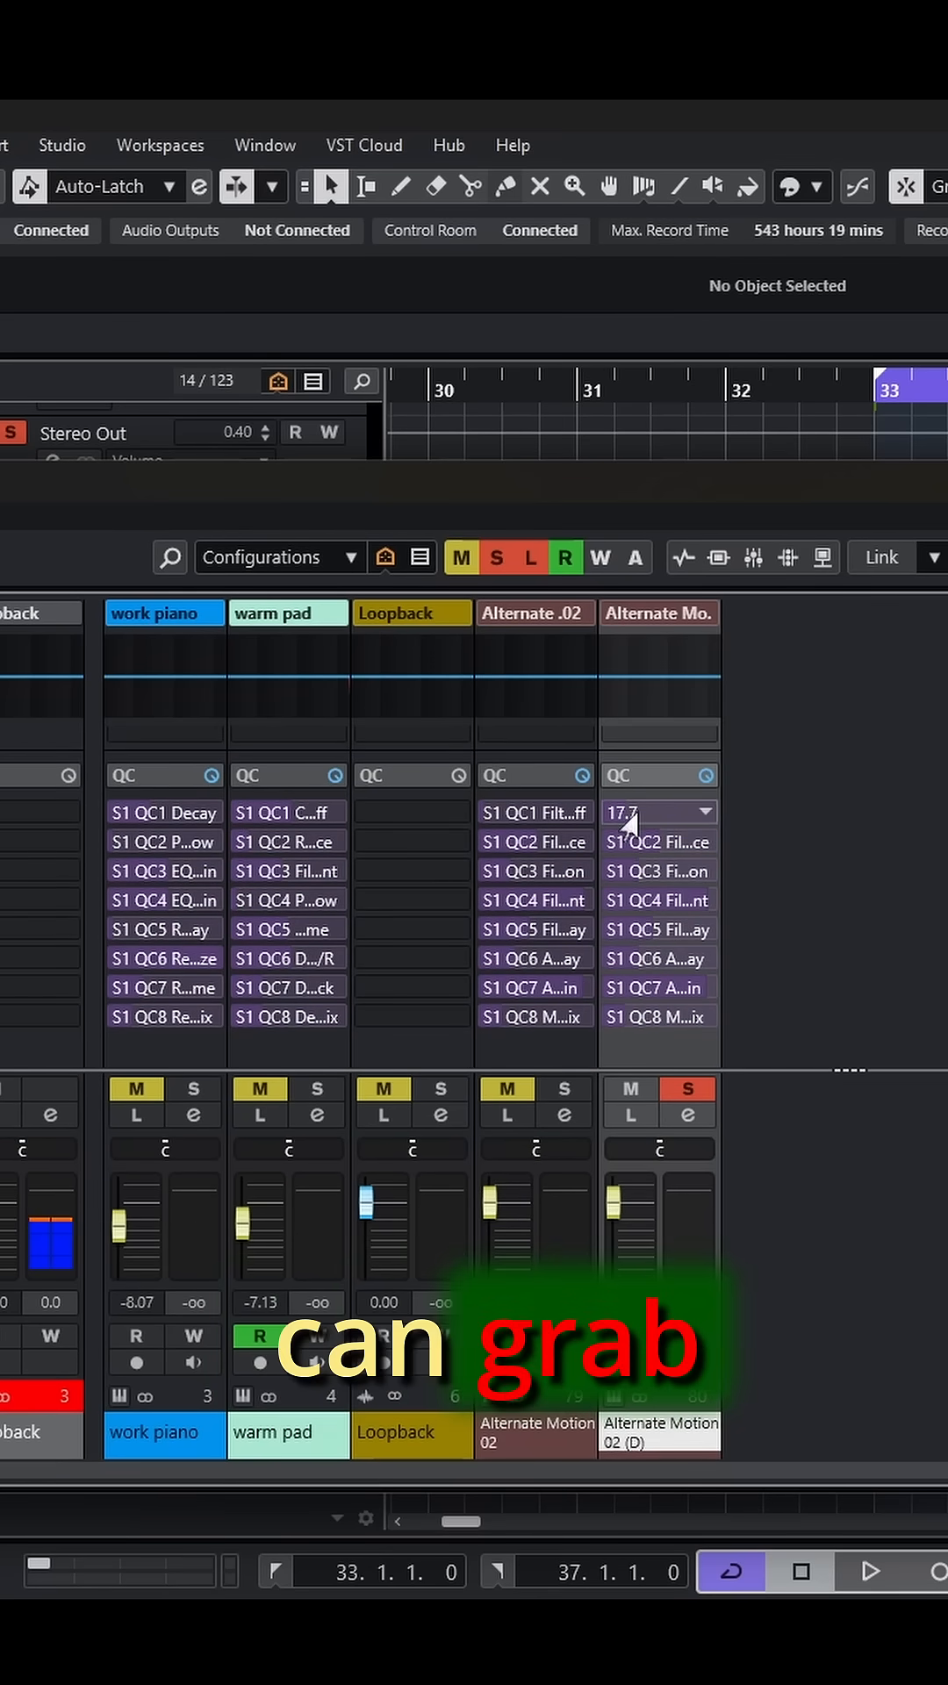
left_click(869, 1571)
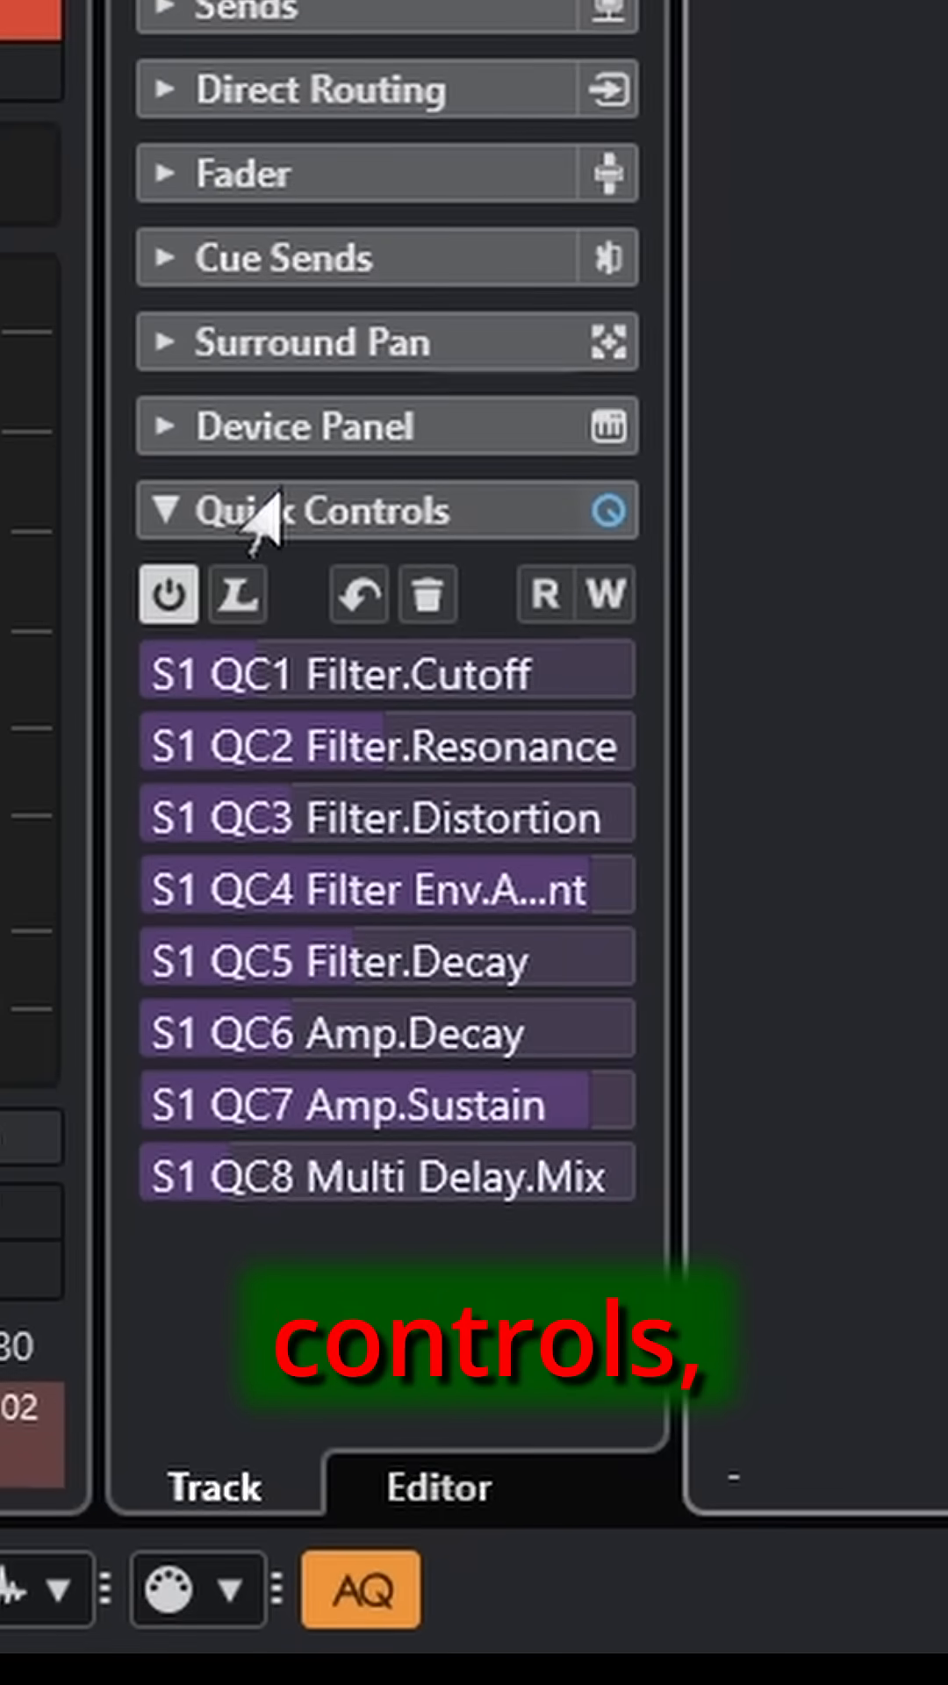
mouse_move(816, 709)
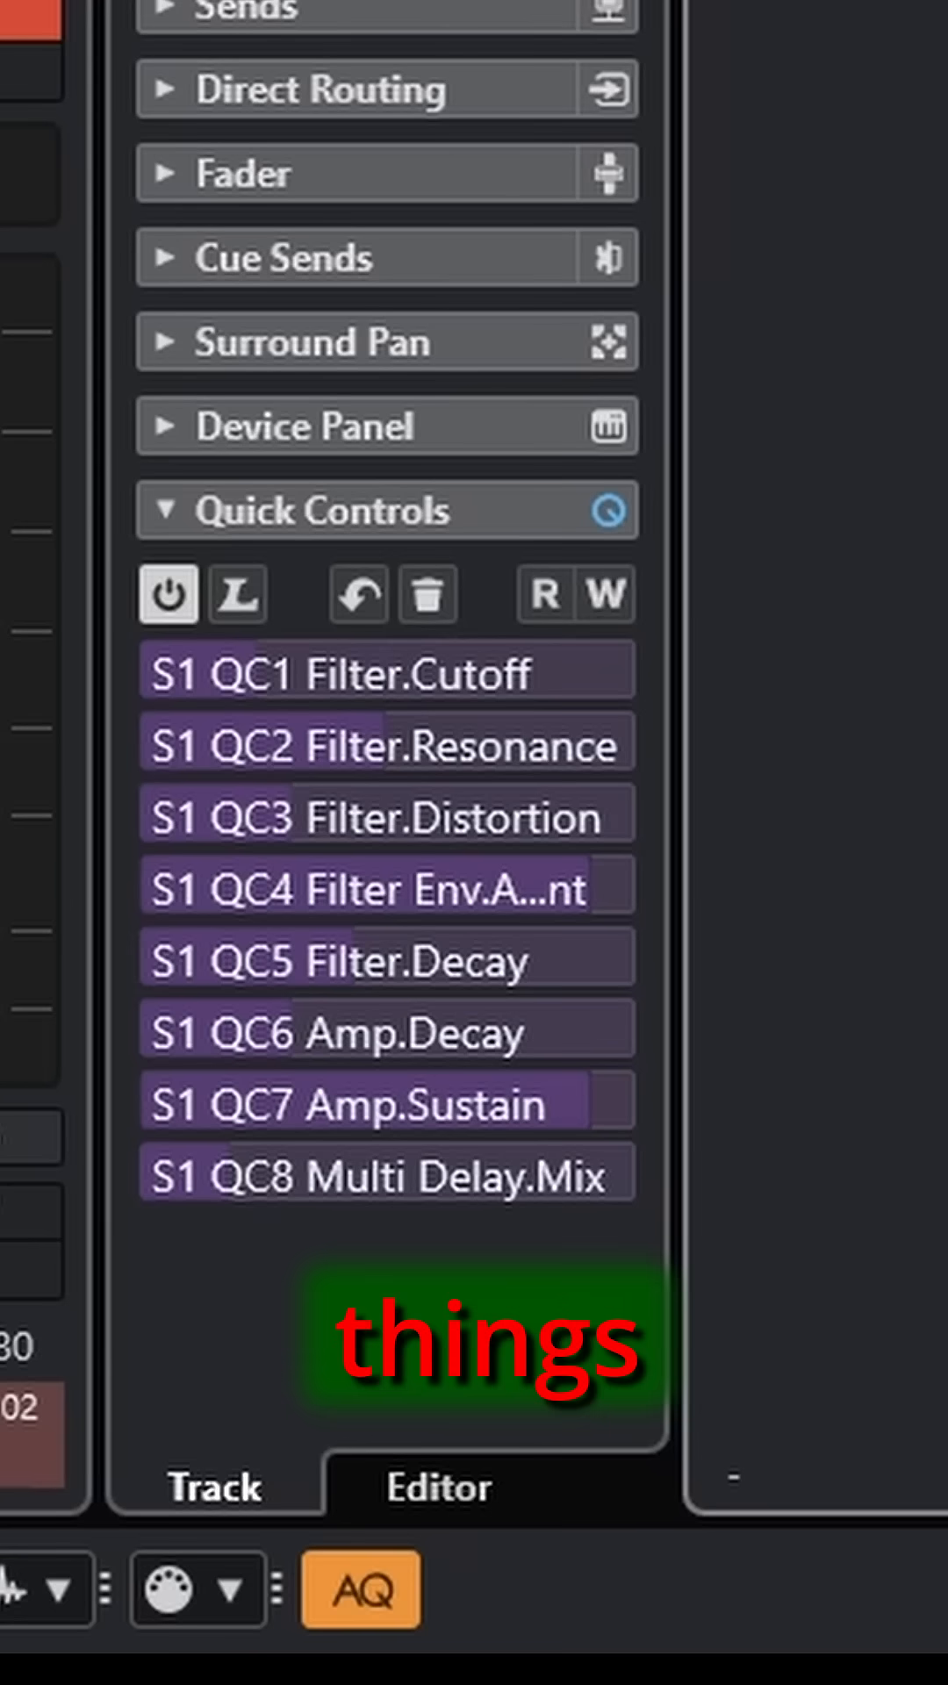
Step: Adjust the inspector's QC1 Filter Cutoff value and browse its assignable parameter list
left_click(386, 669)
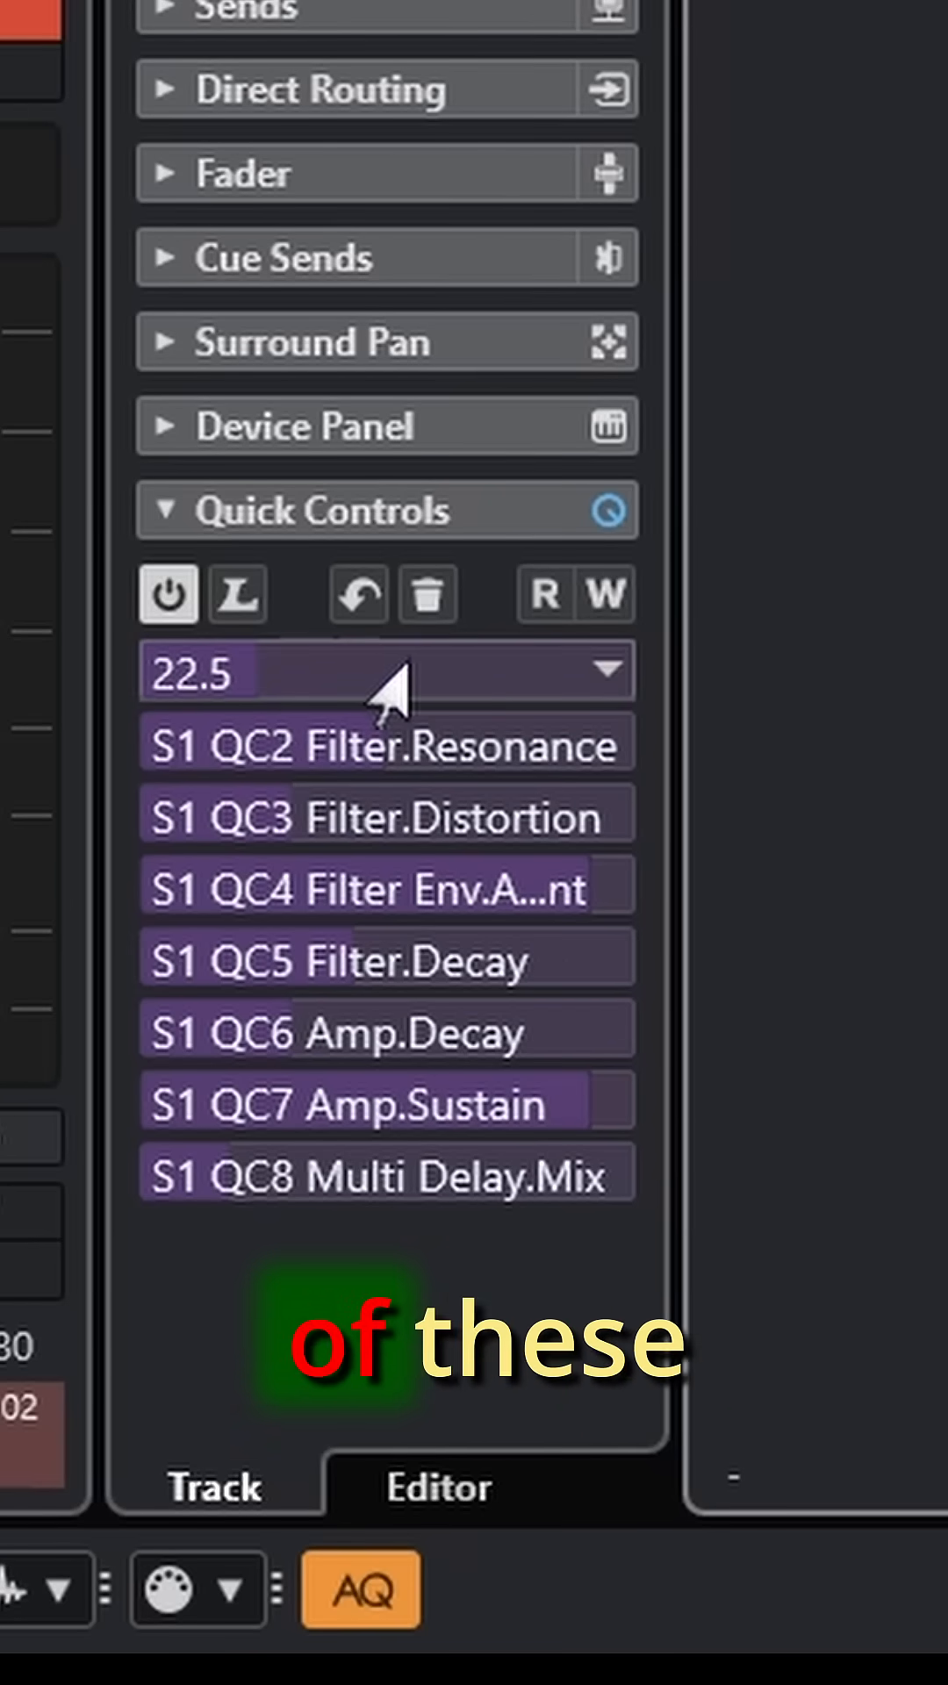
left_click(607, 671)
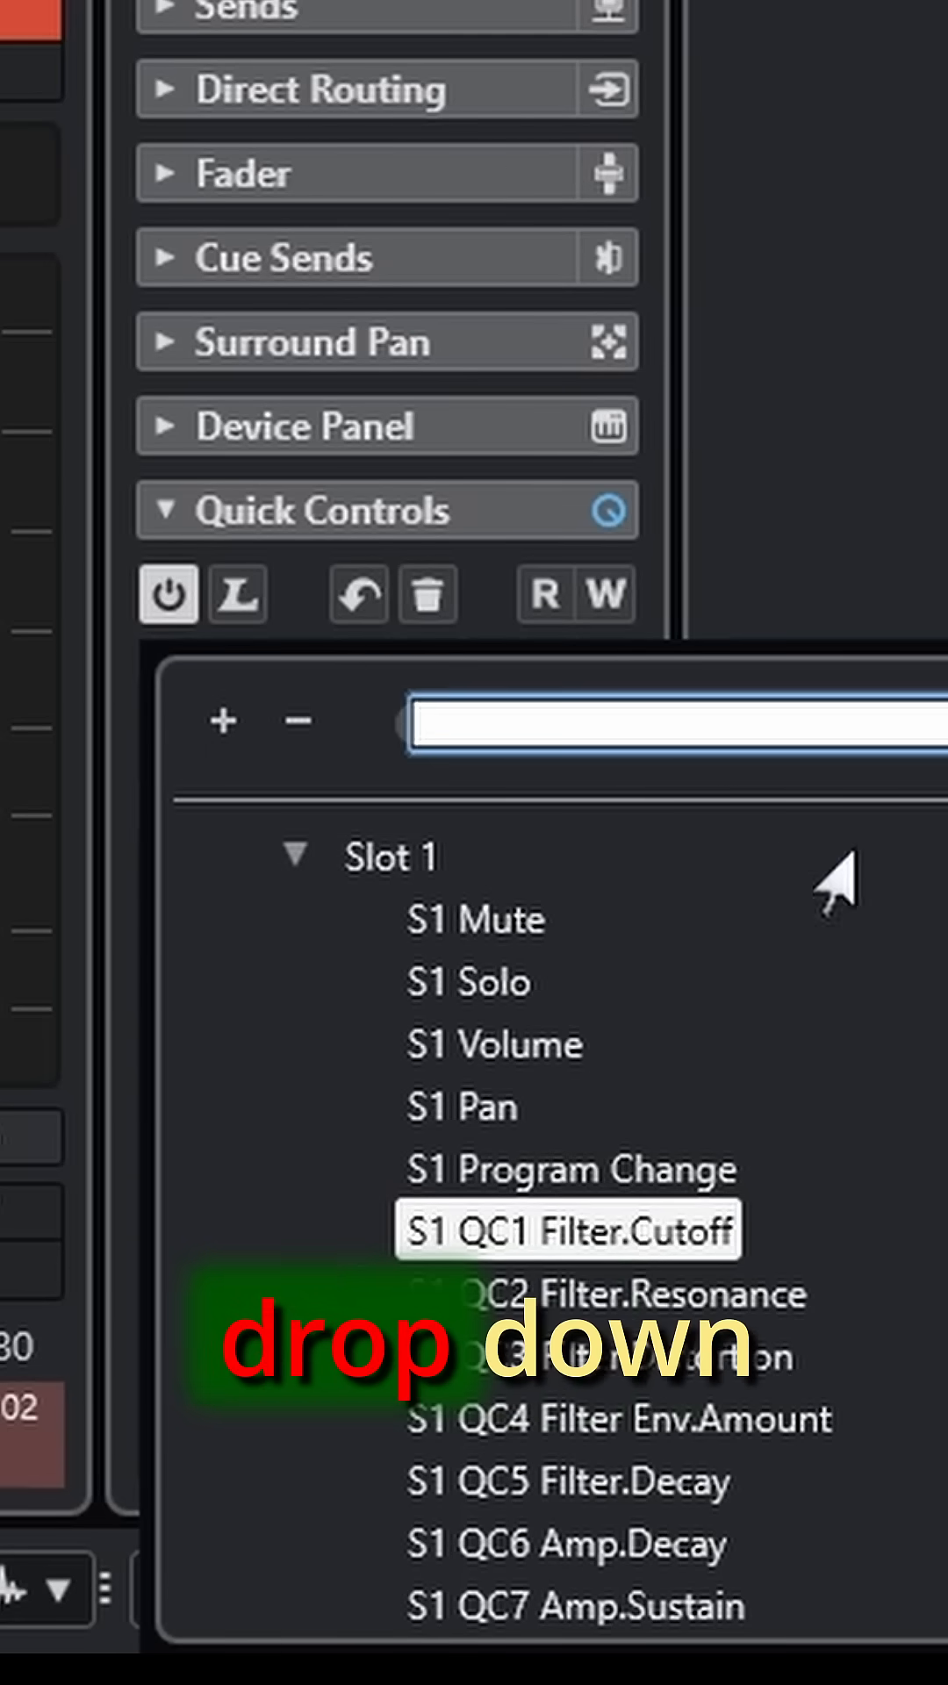
scroll("down", 3)
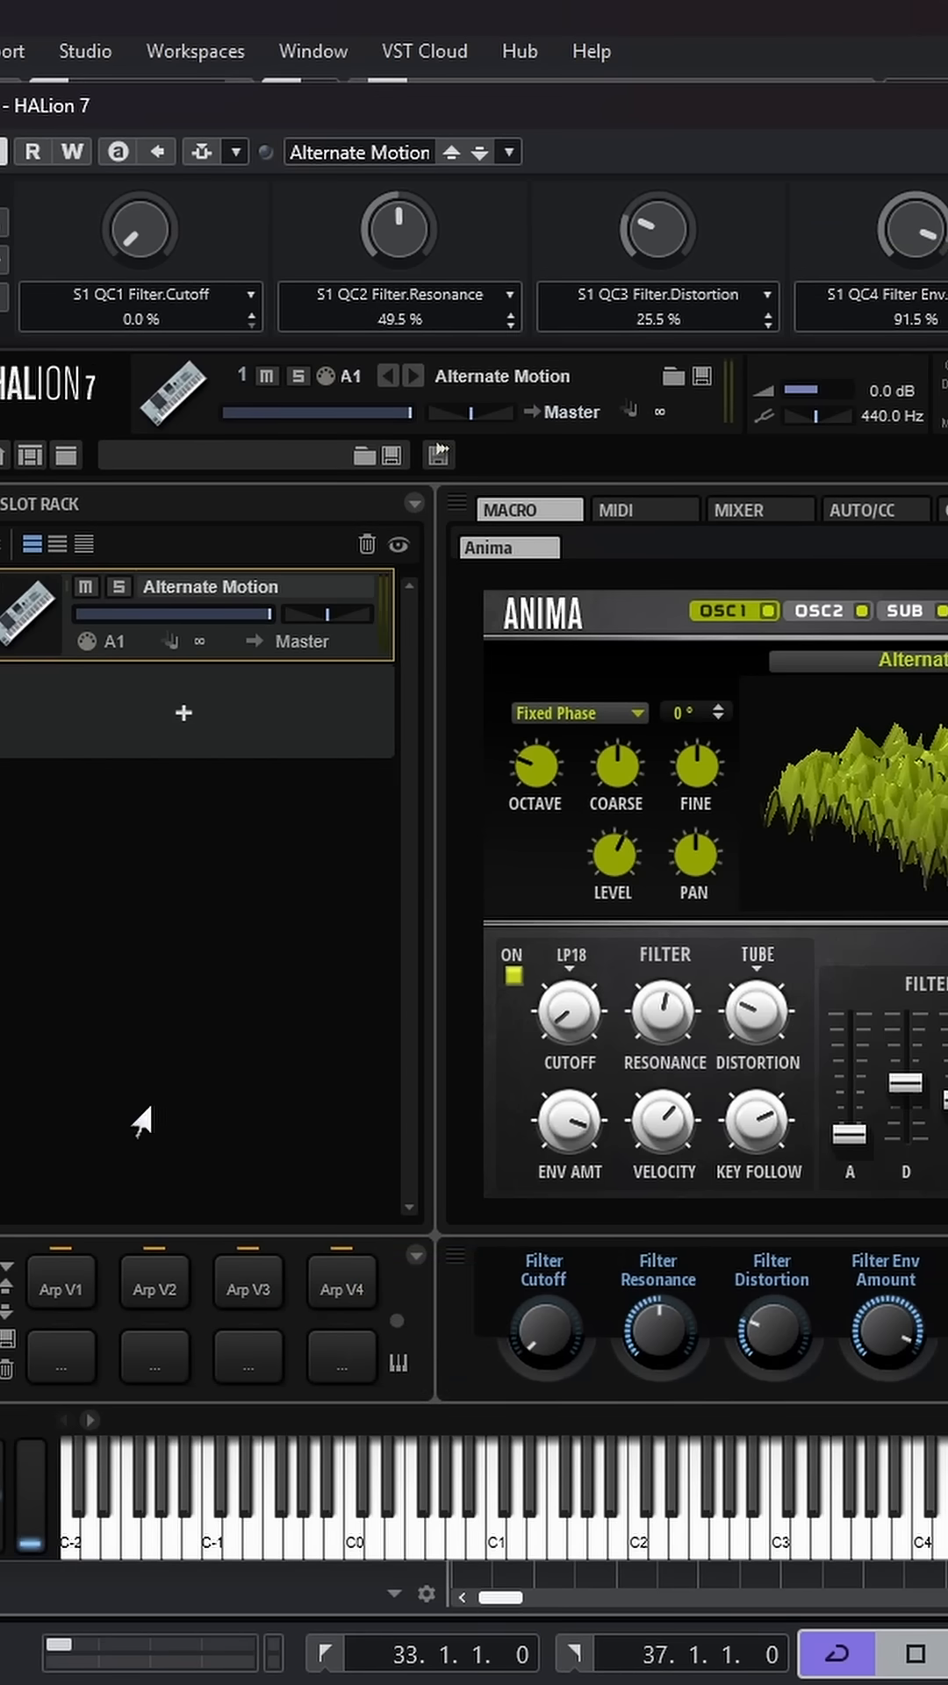
mouse_move(258, 1037)
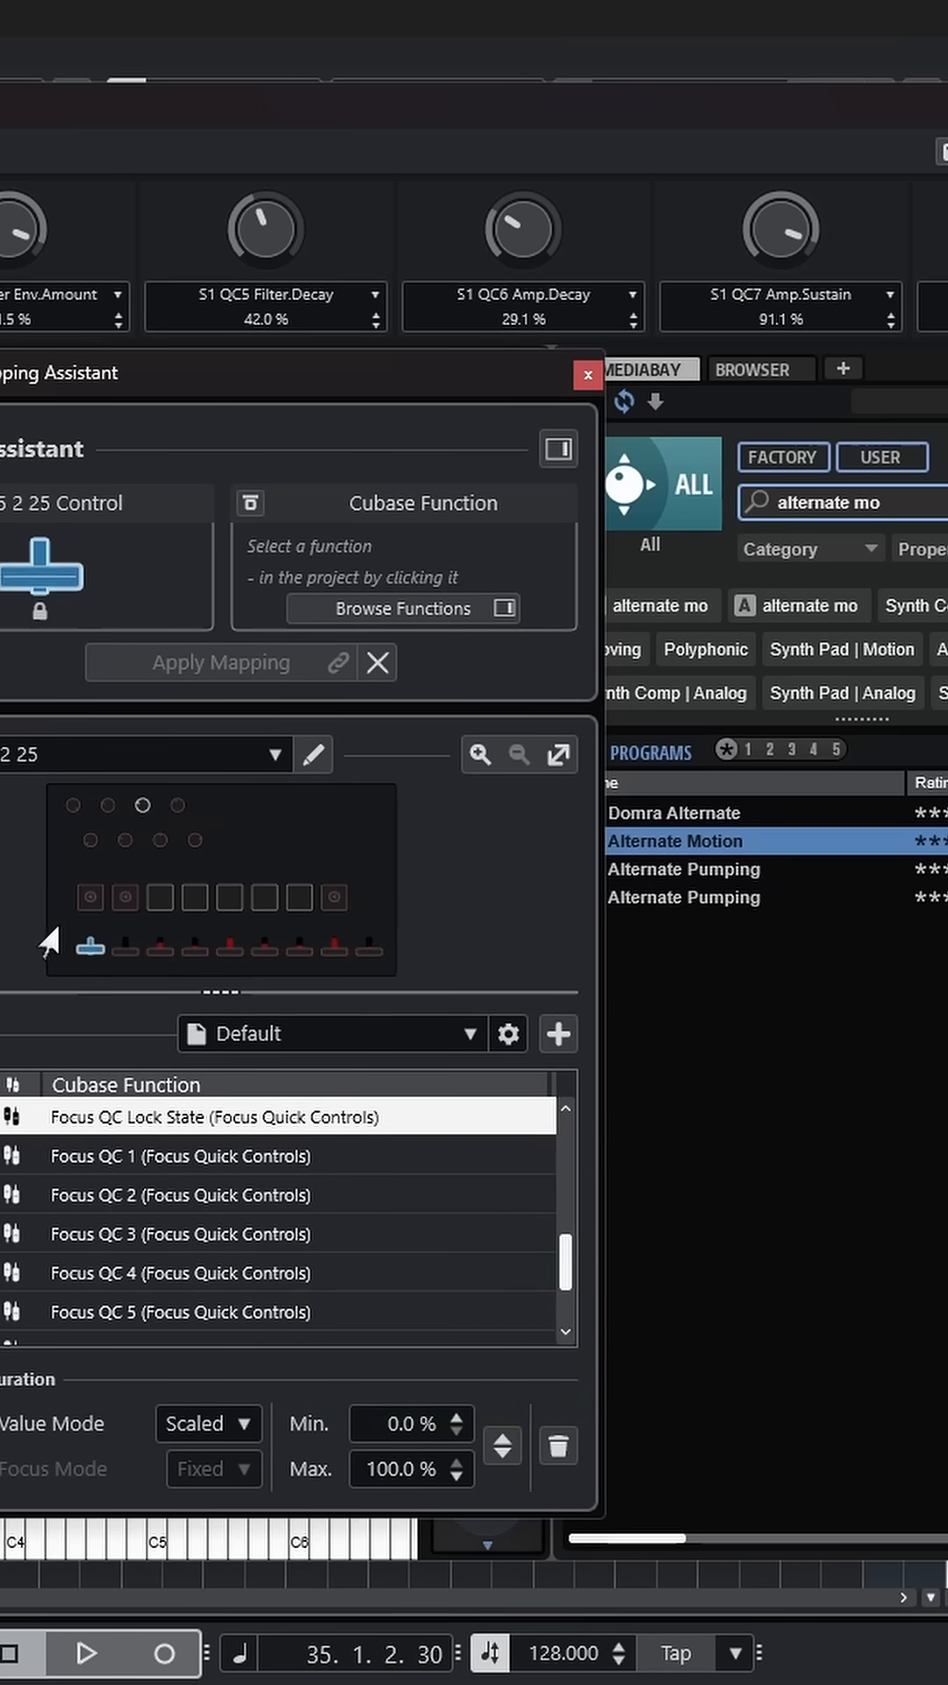
Step: Choose Focus Quick Controls QC 1 as the function to map in the Remote Mapping Assistant
left_click(404, 609)
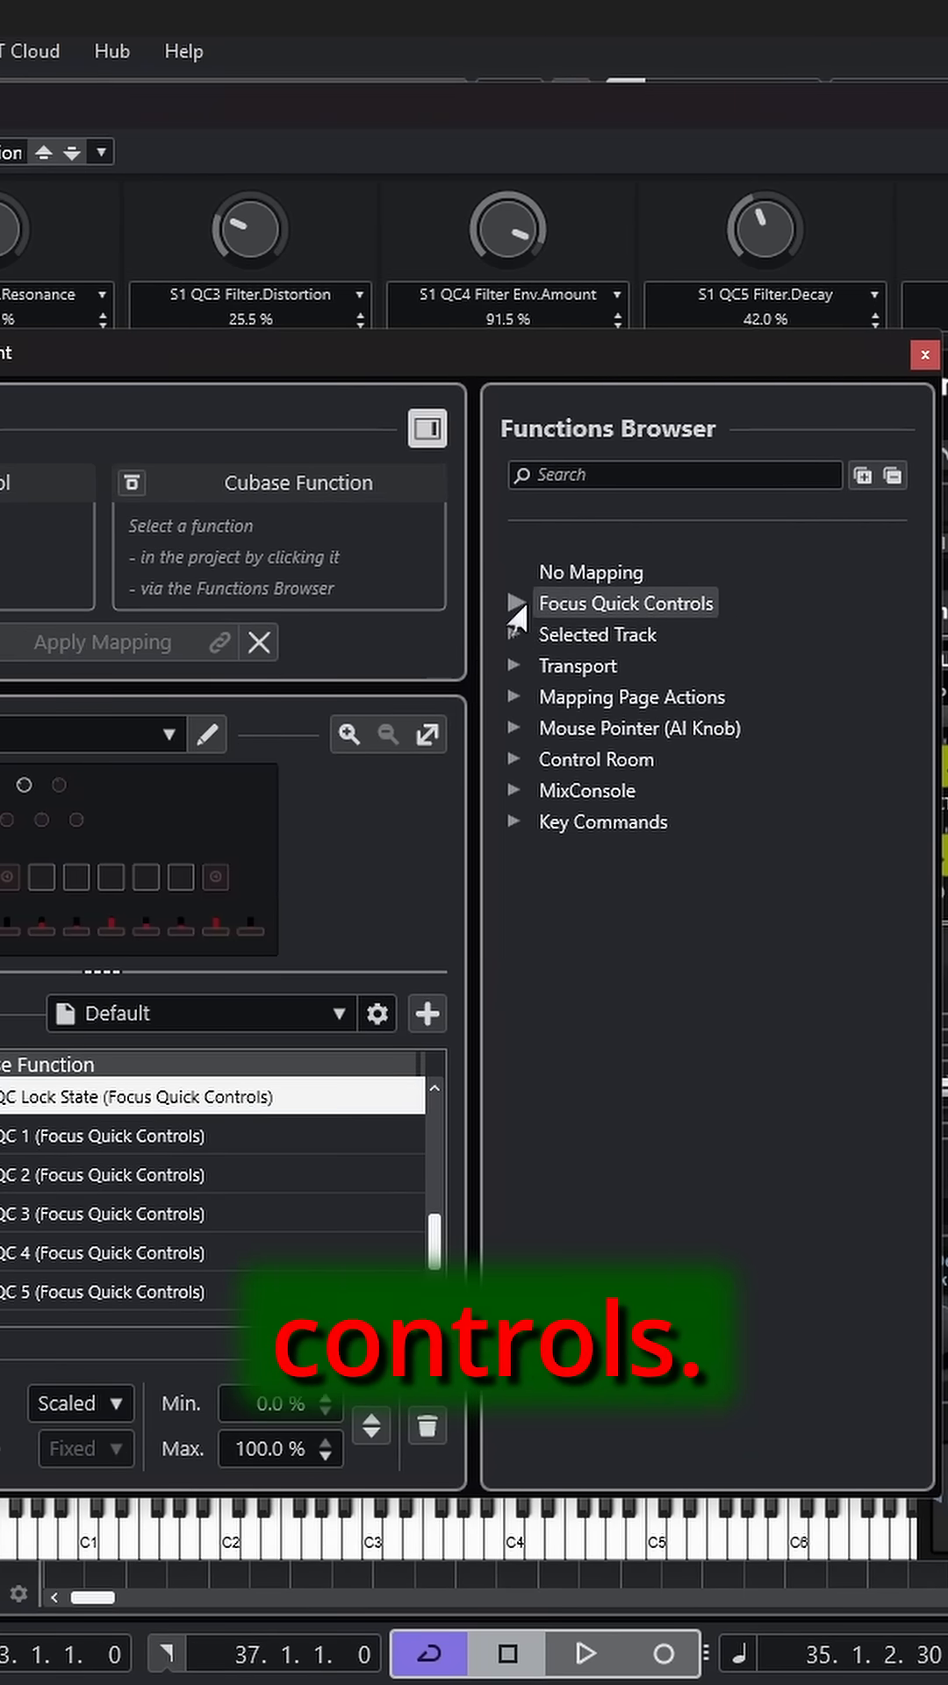
left_click(516, 602)
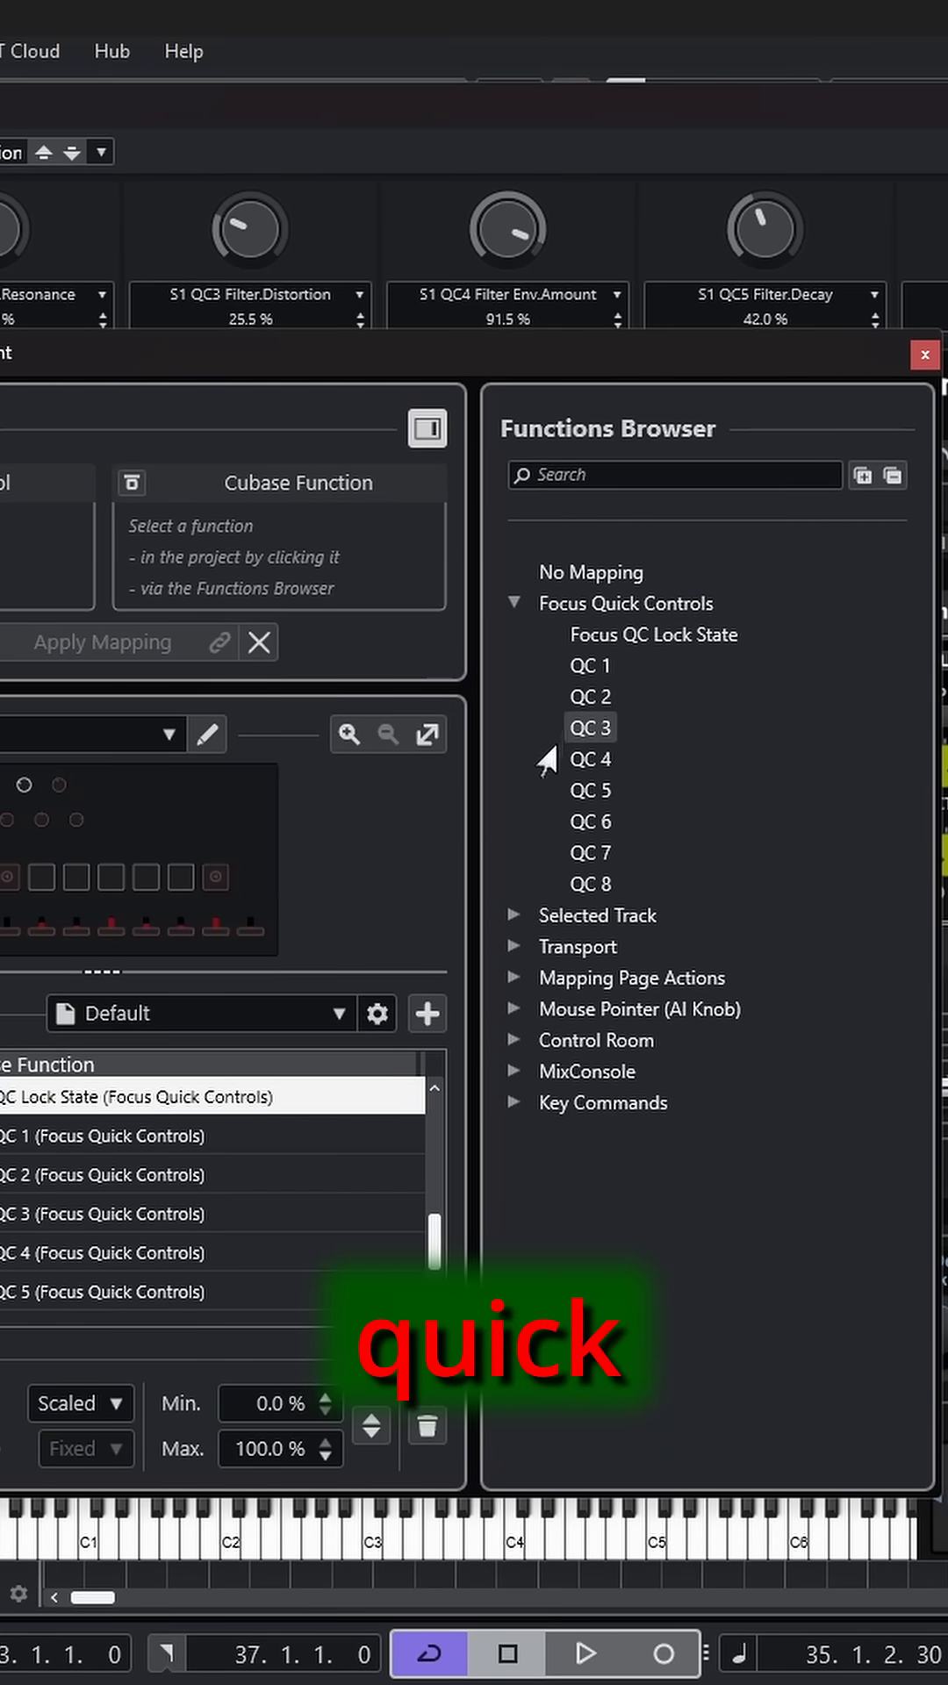
mouse_move(672, 826)
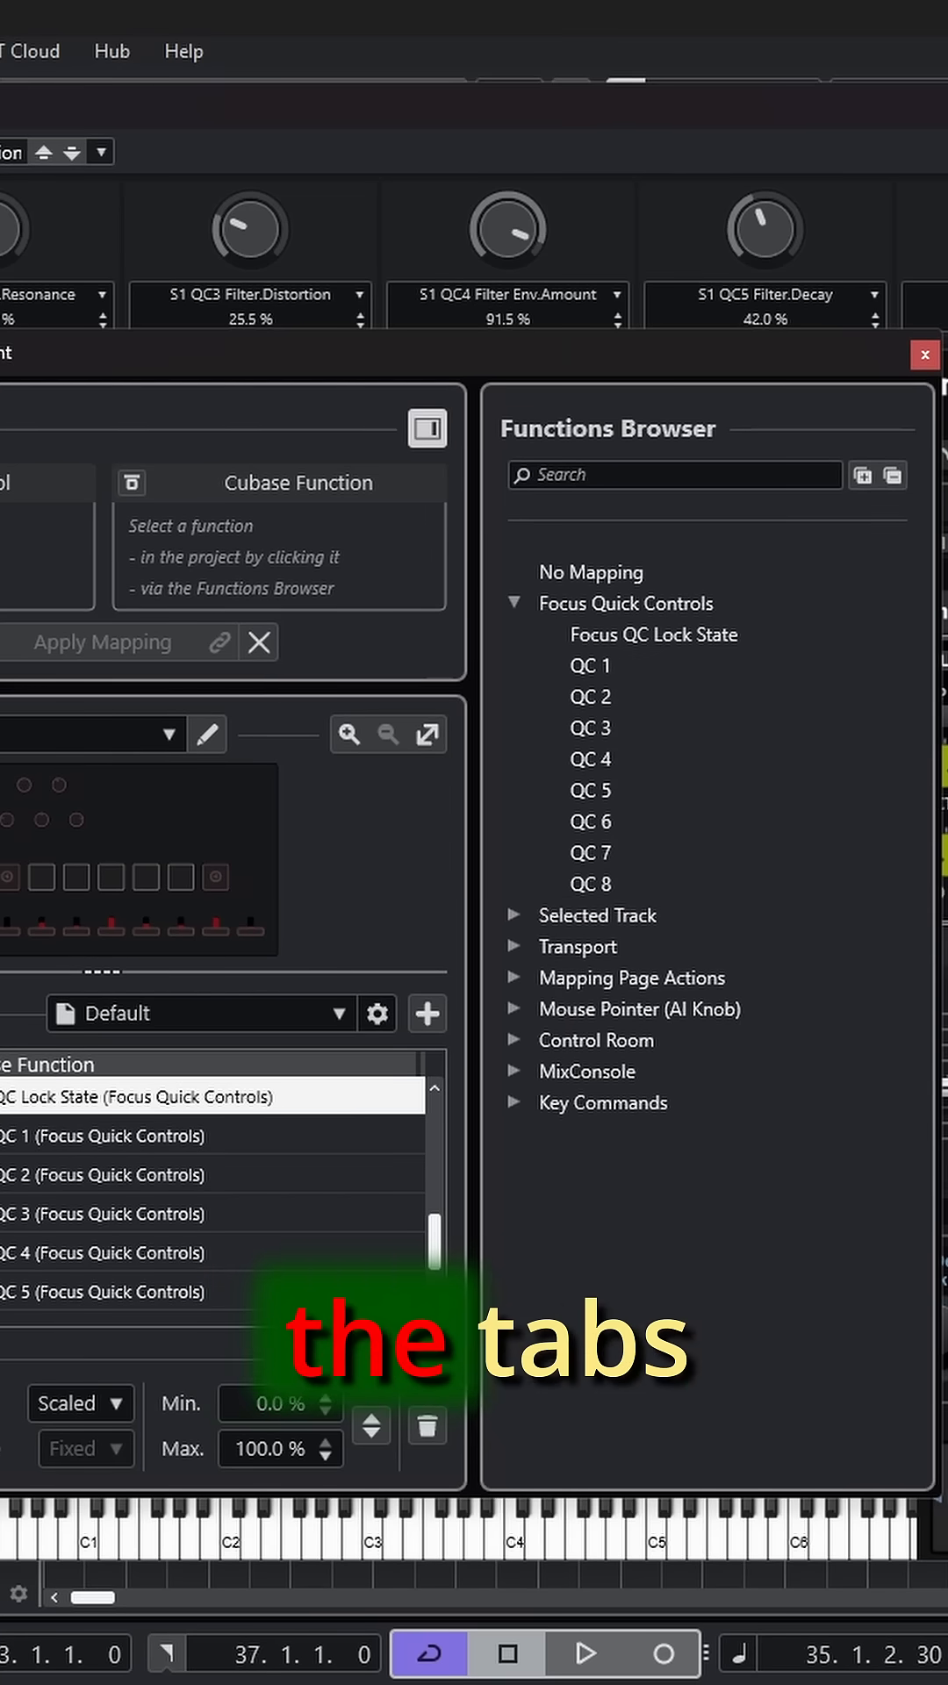
mouse_move(284, 212)
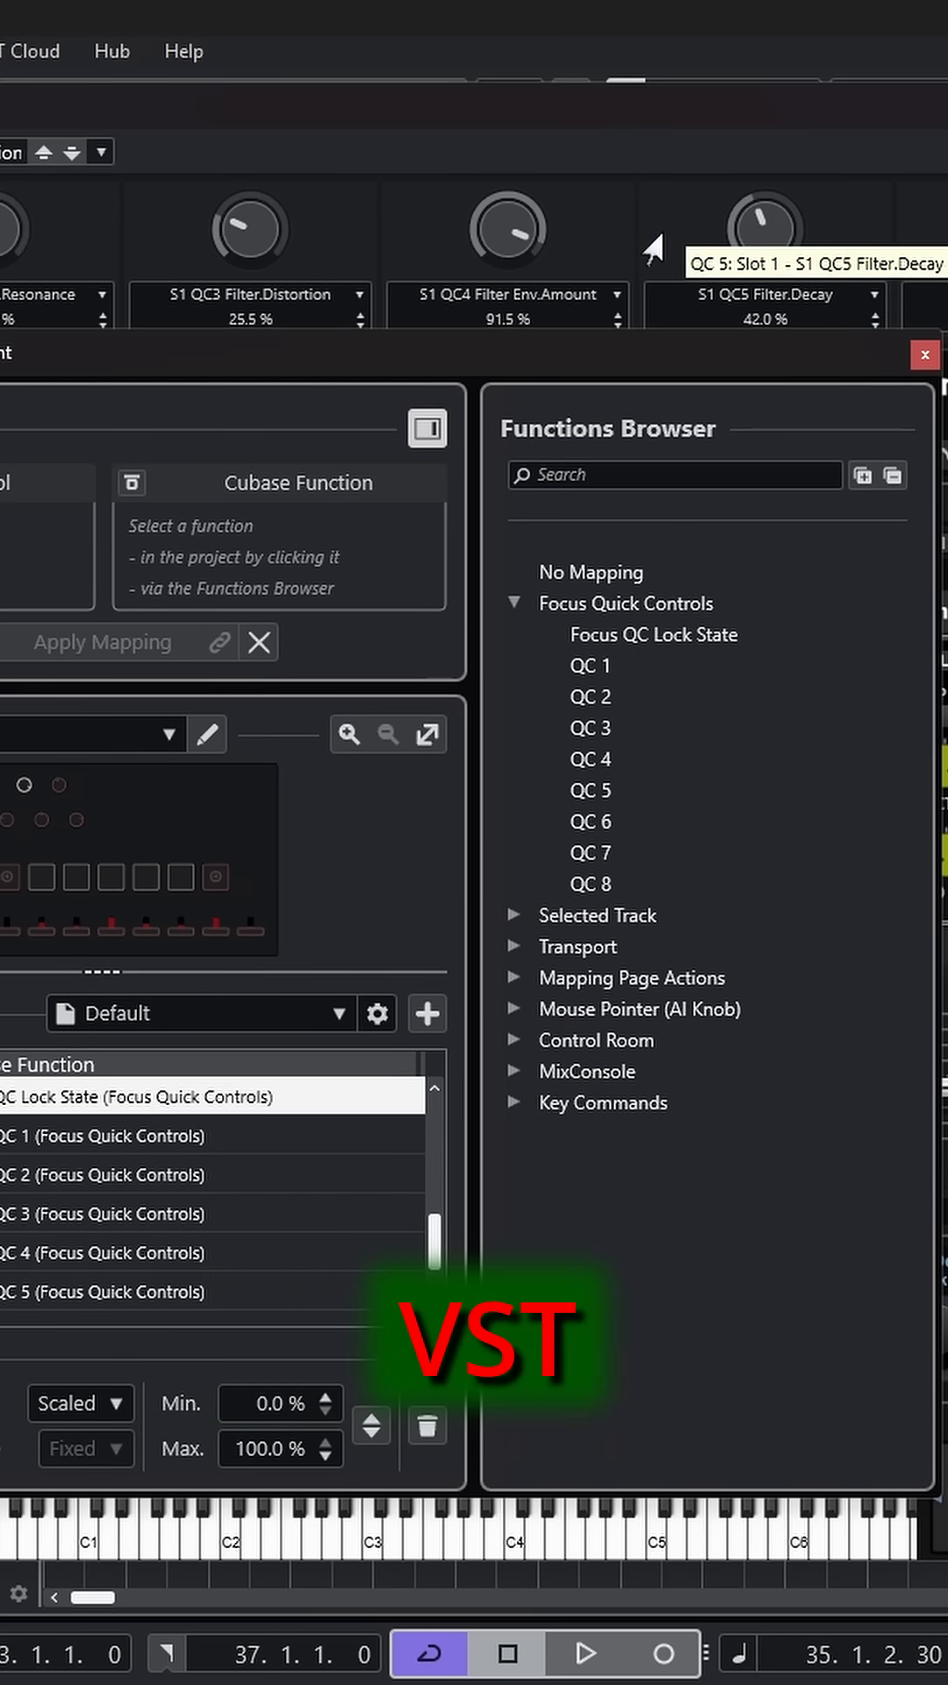
mouse_move(816, 1232)
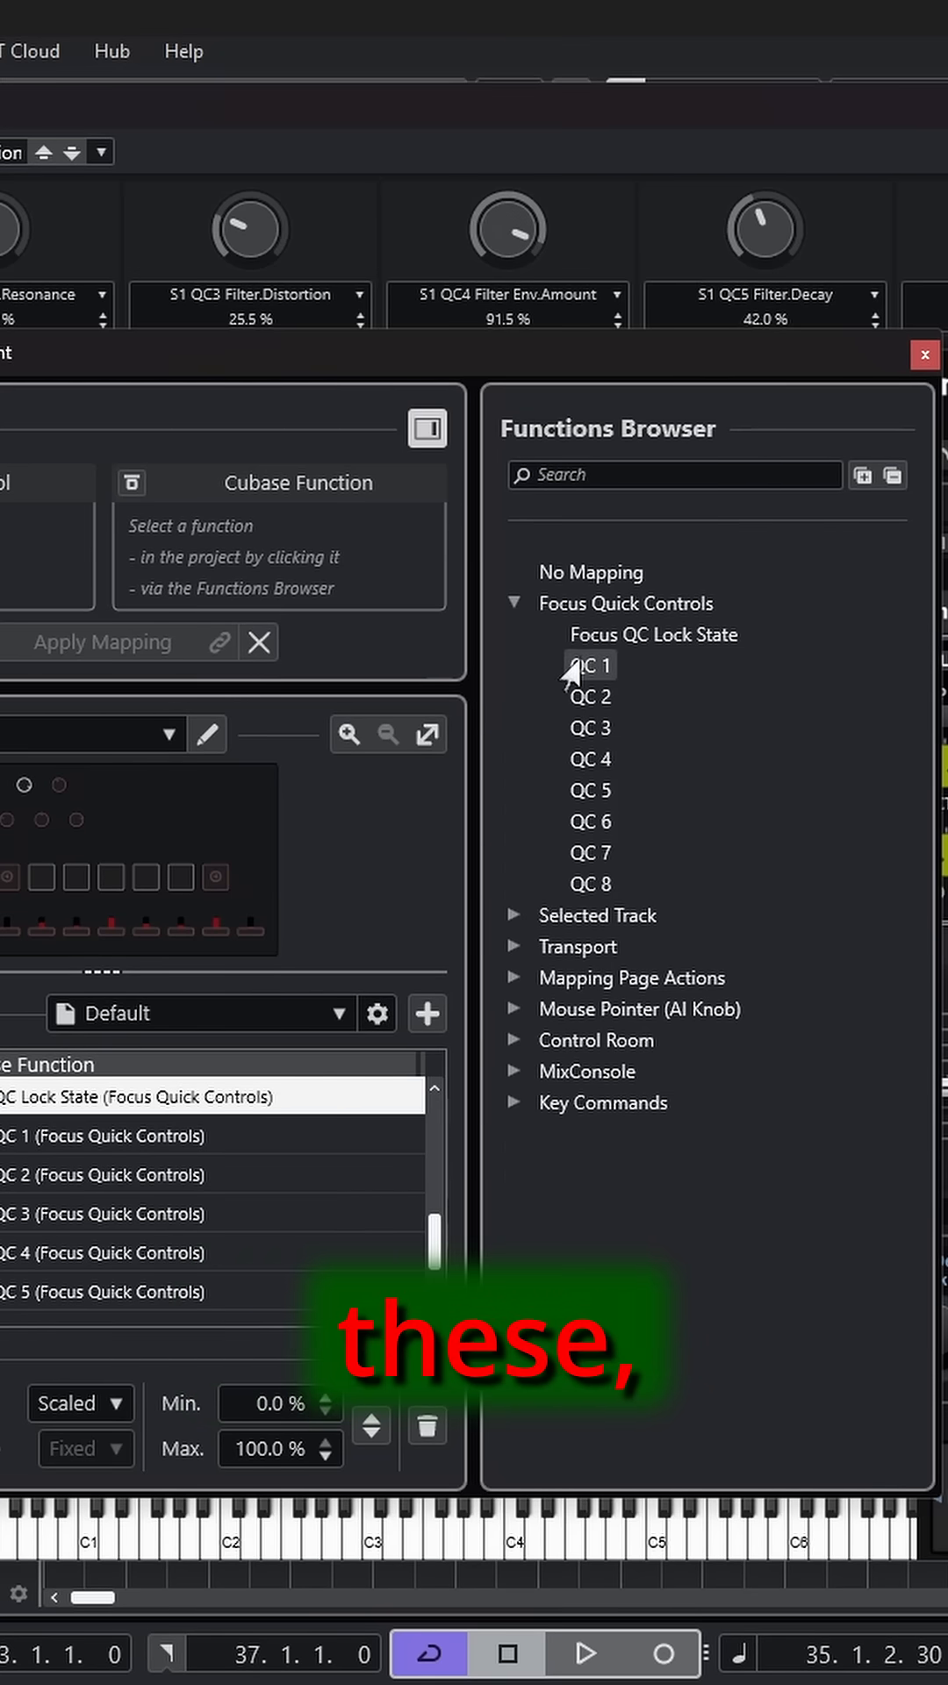
left_click(587, 664)
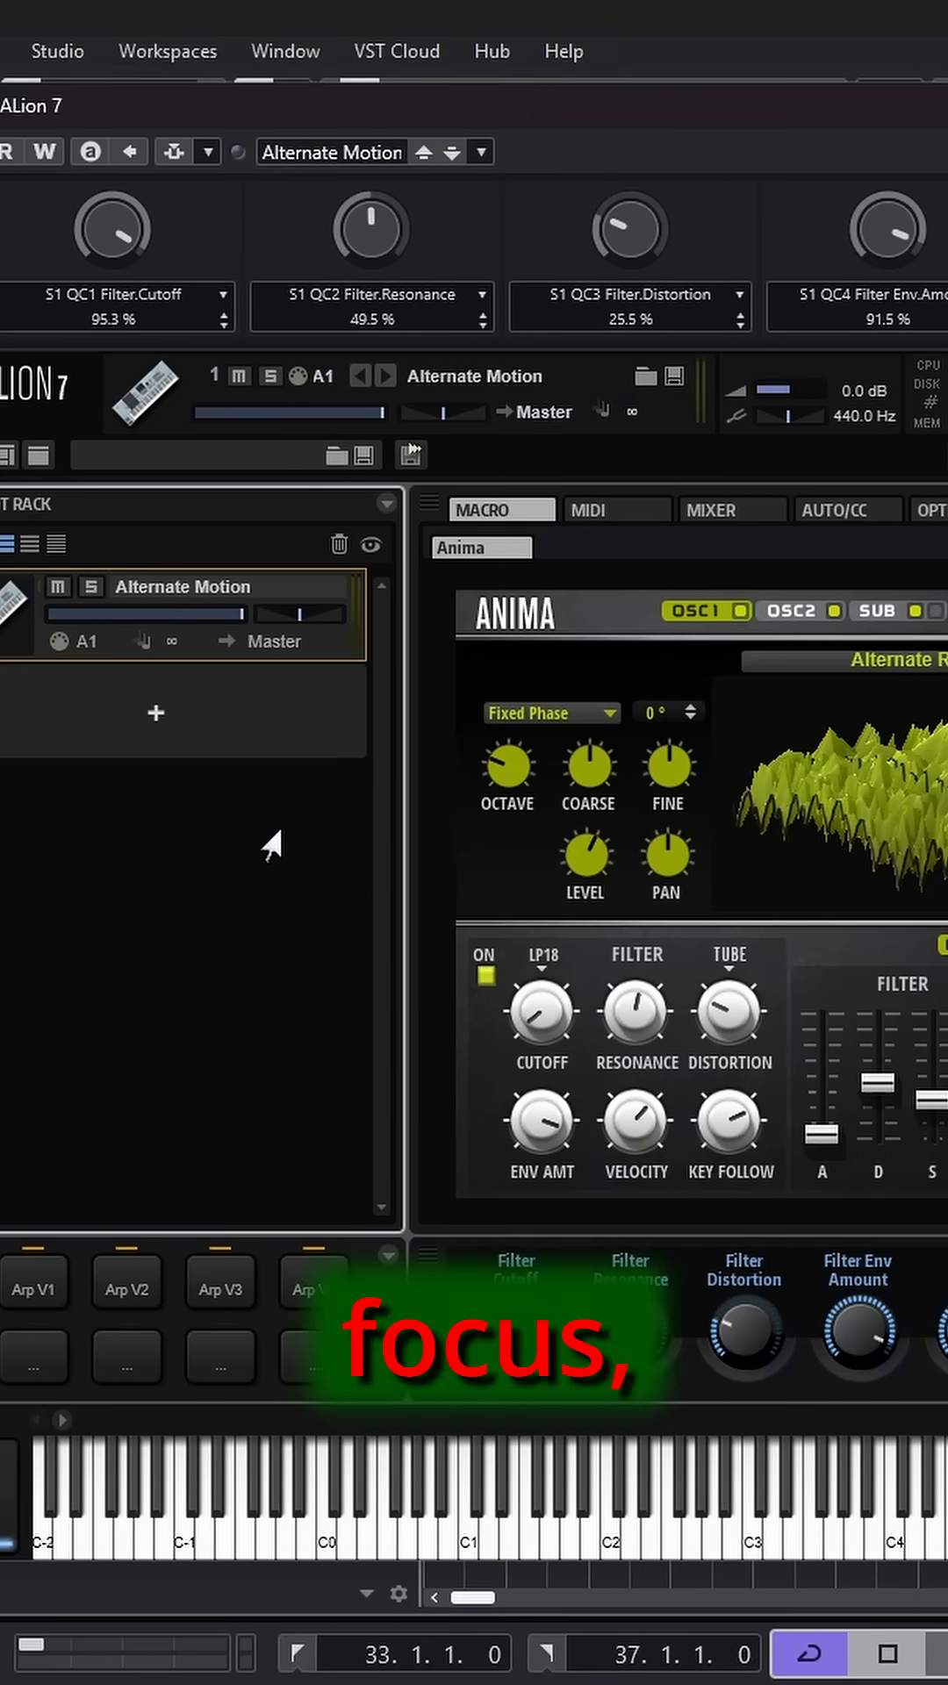
Step: Turn the S1 QC1 Filter.Cutoff knob of the Alternate Motion sound
left_click_drag(111, 228, 111, 268)
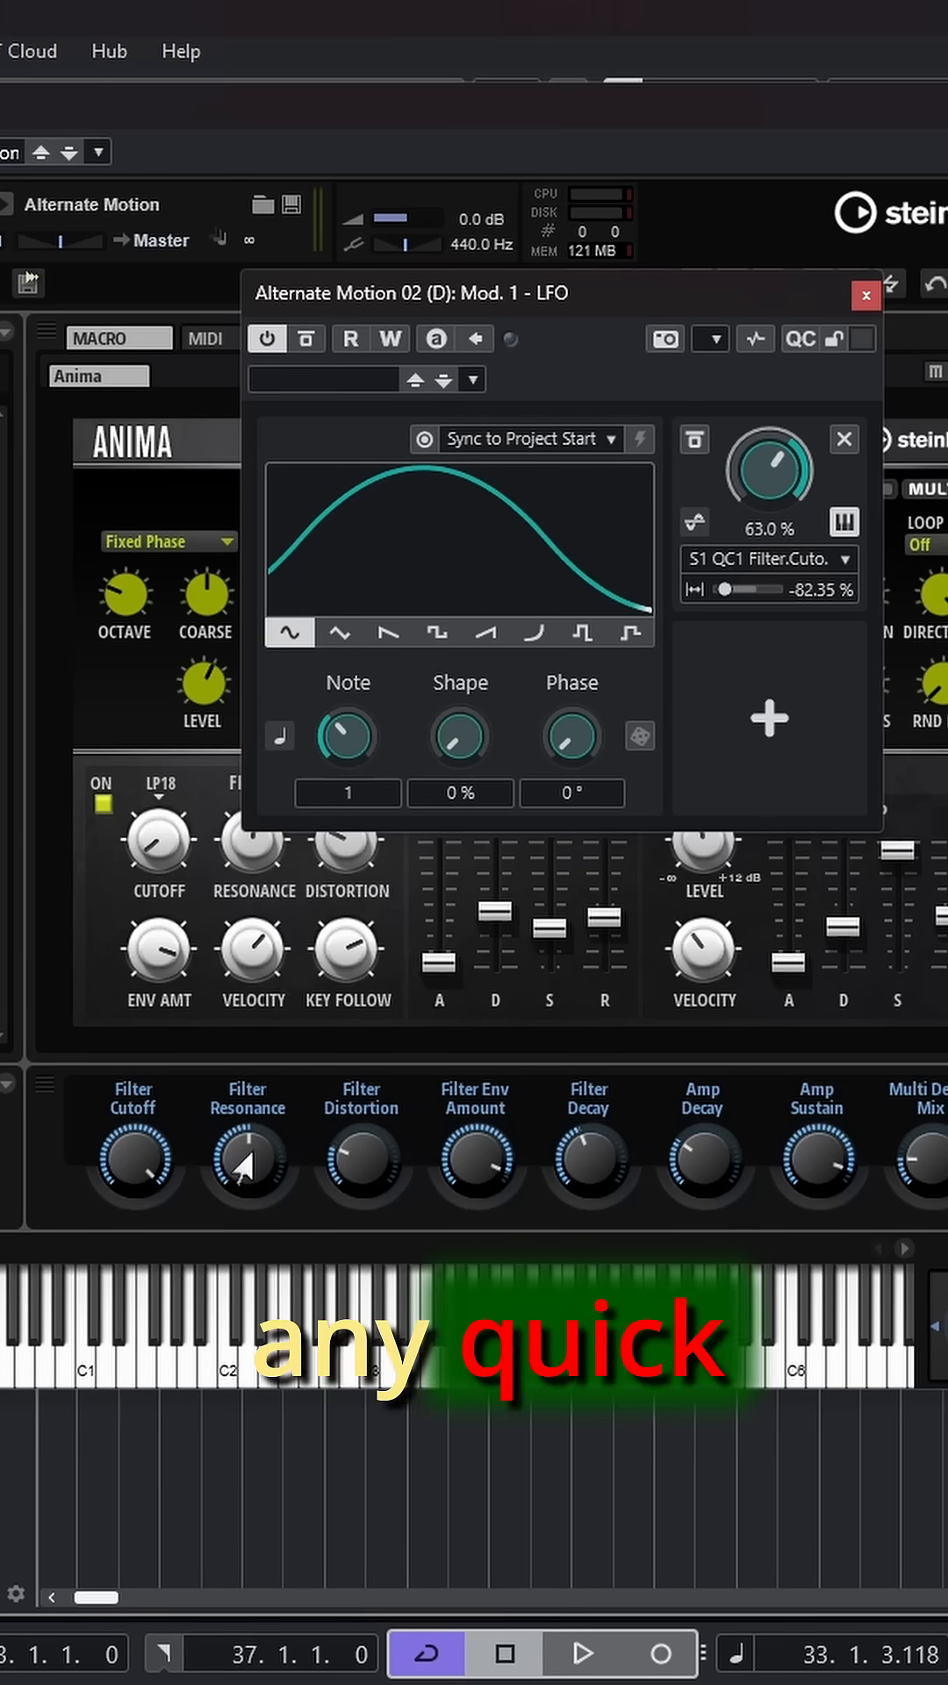
Step: Modulate the Filter Resonance macro knob with a new LFO modulator on Alternate Motion 02 (D)
right_click(248, 1164)
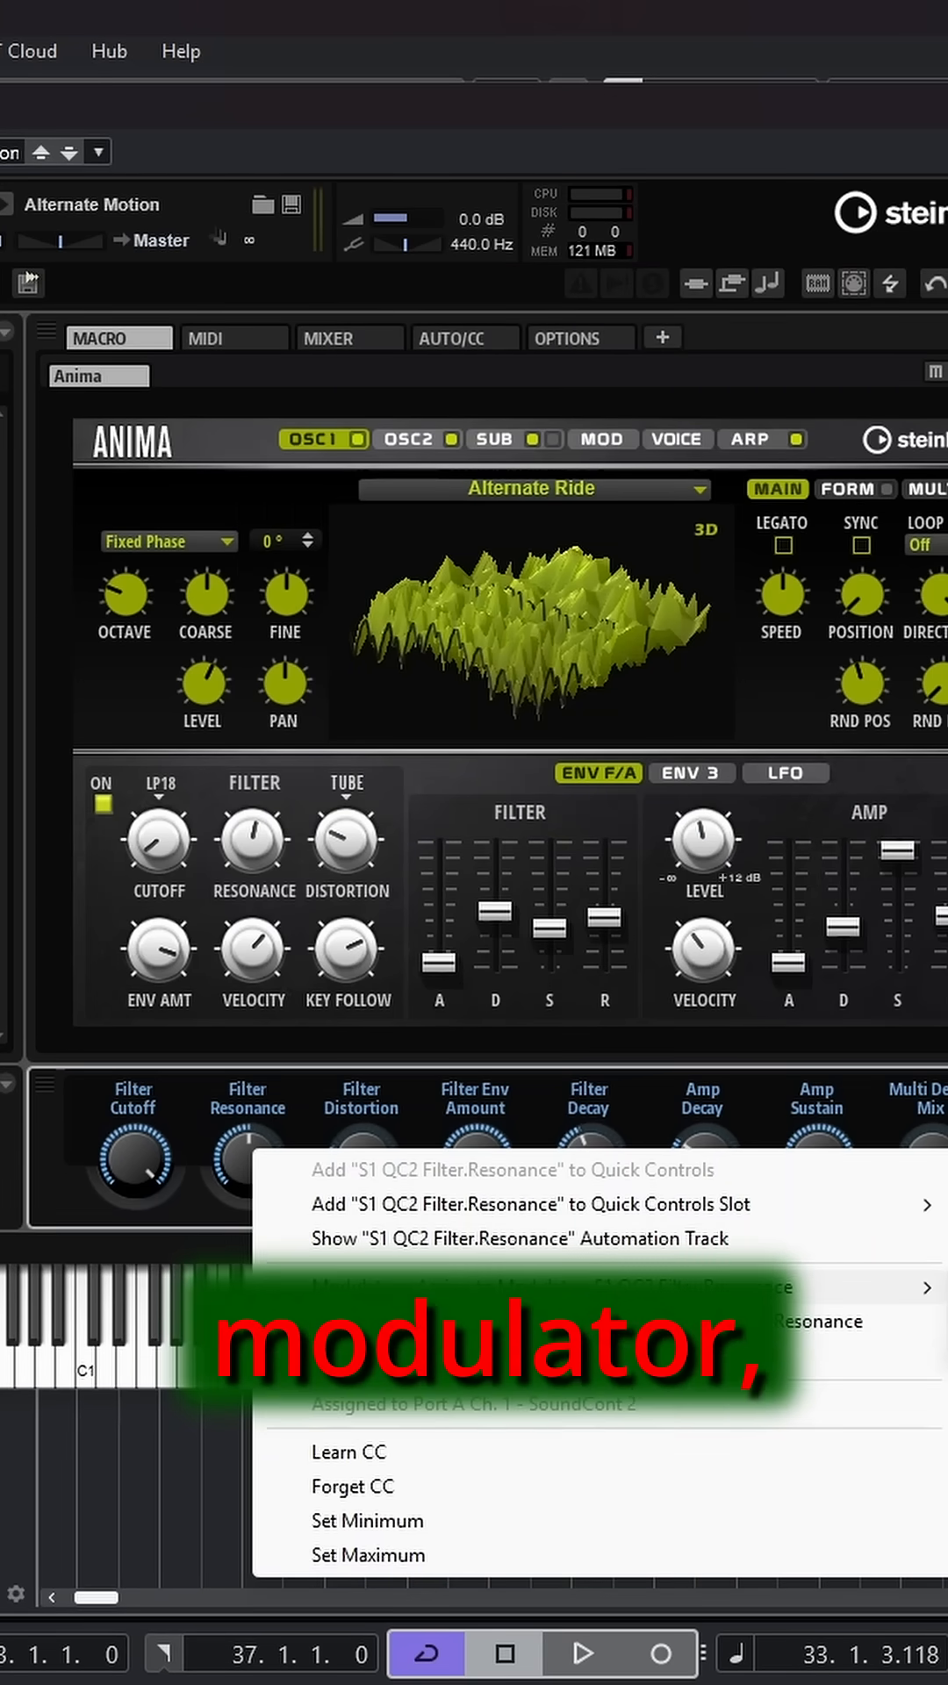
left_click(592, 1287)
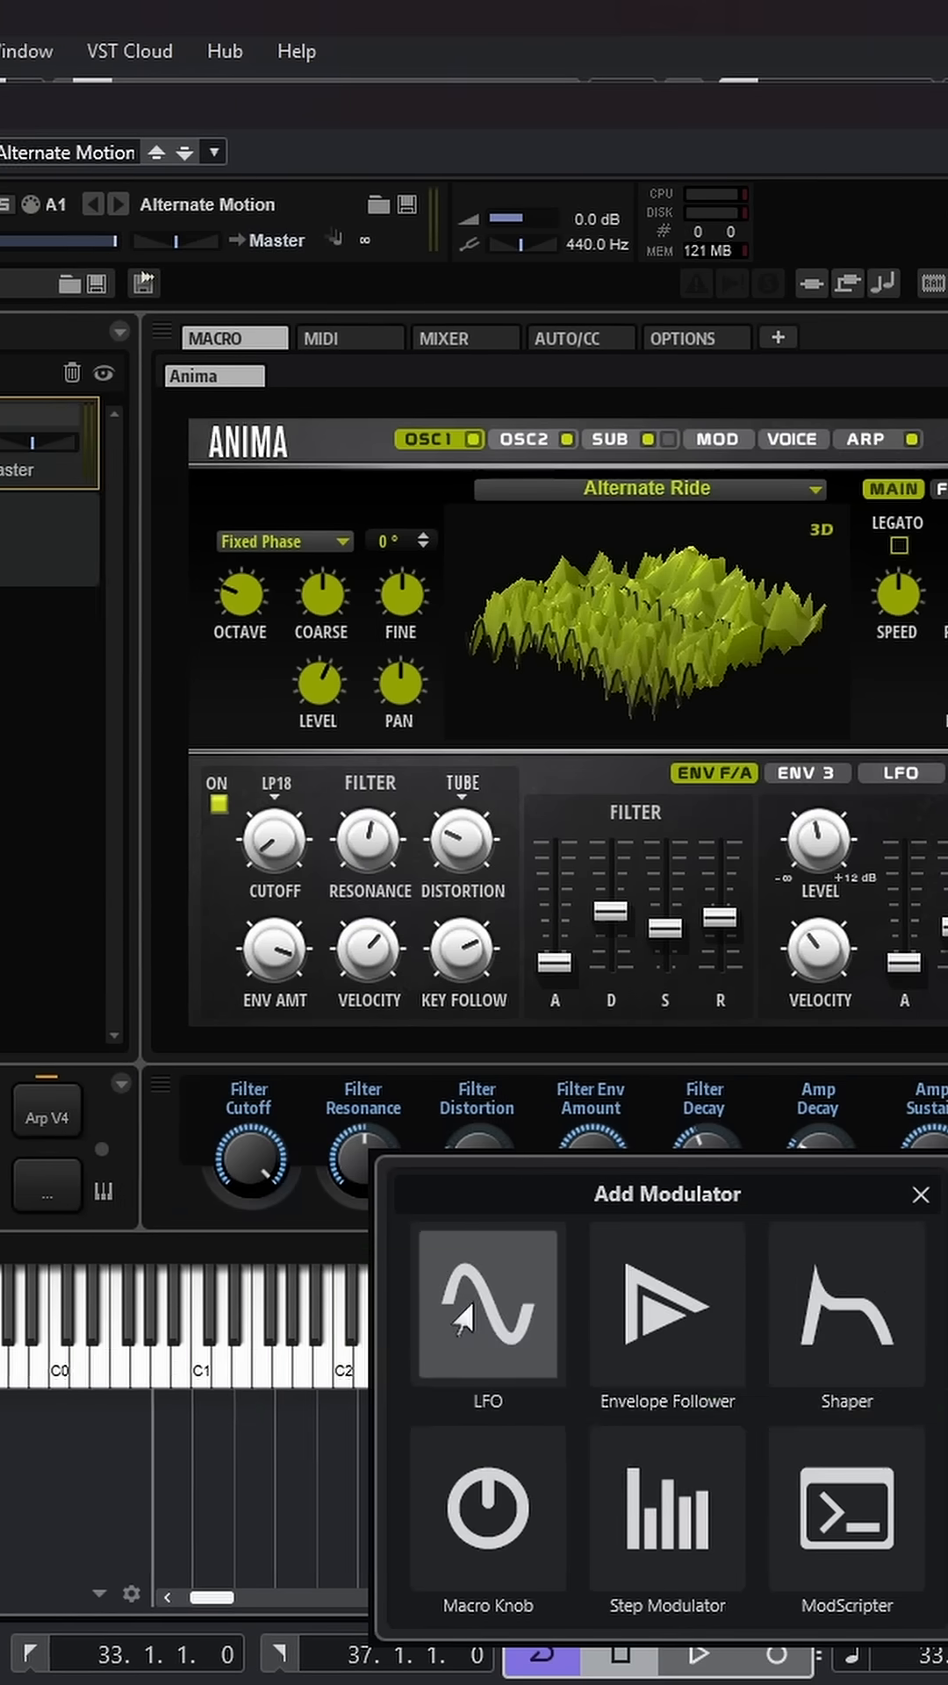
left_click(487, 1304)
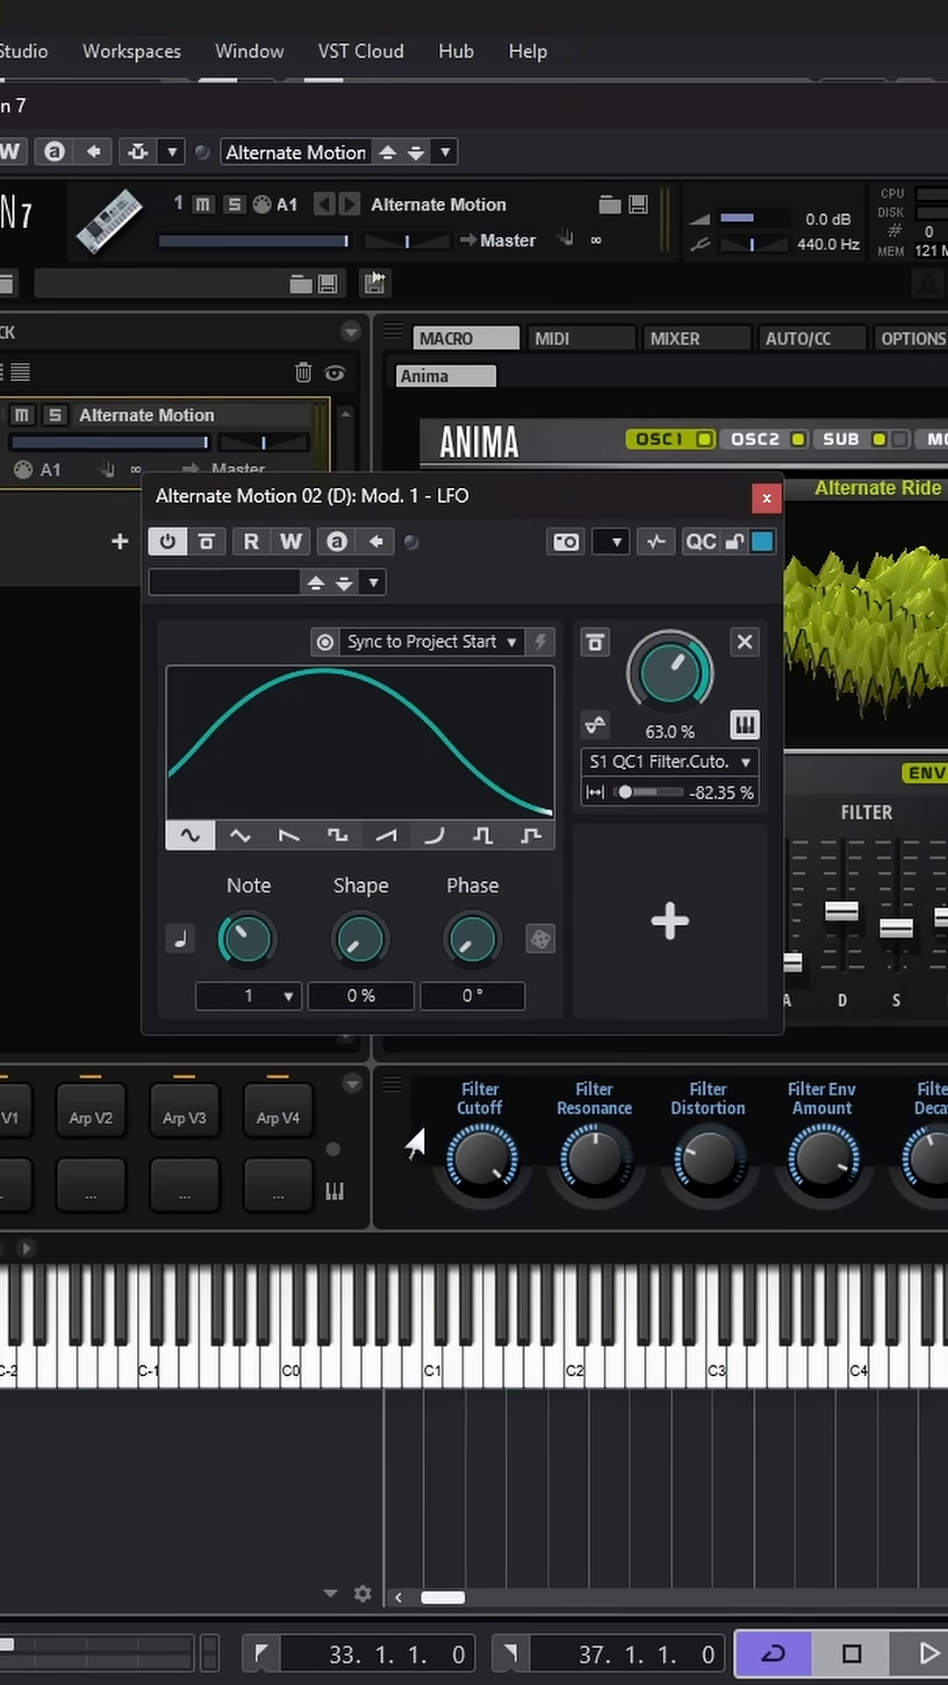